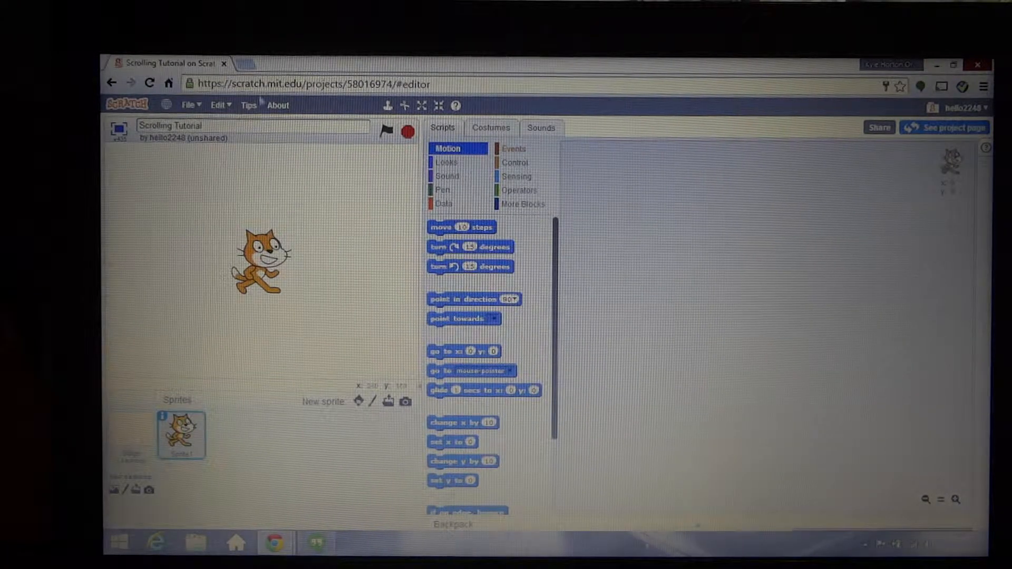
# Start a green-flag script with a repeat 10 loop attached beneath it
pyautogui.click(256, 65)
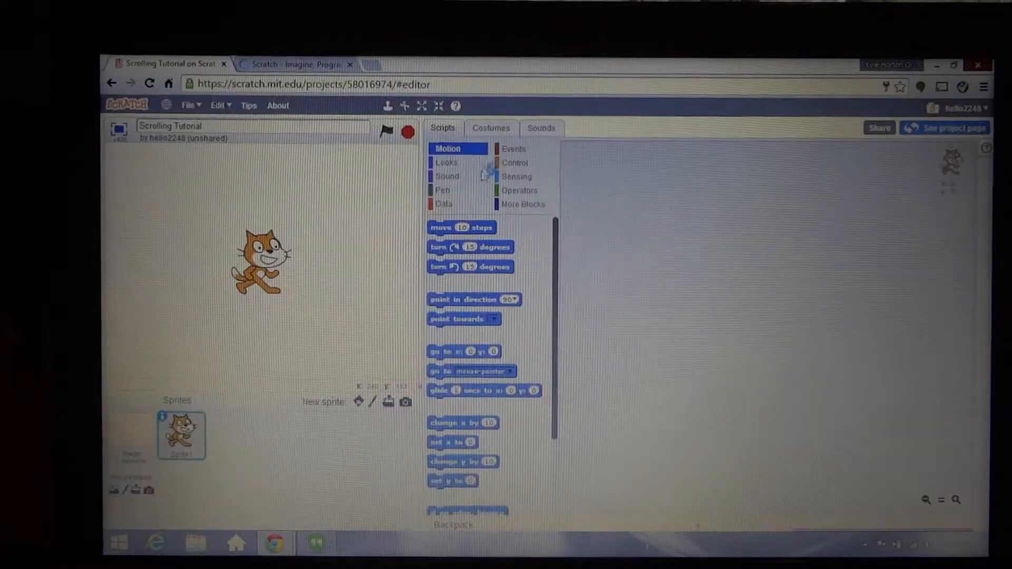
pyautogui.click(443, 190)
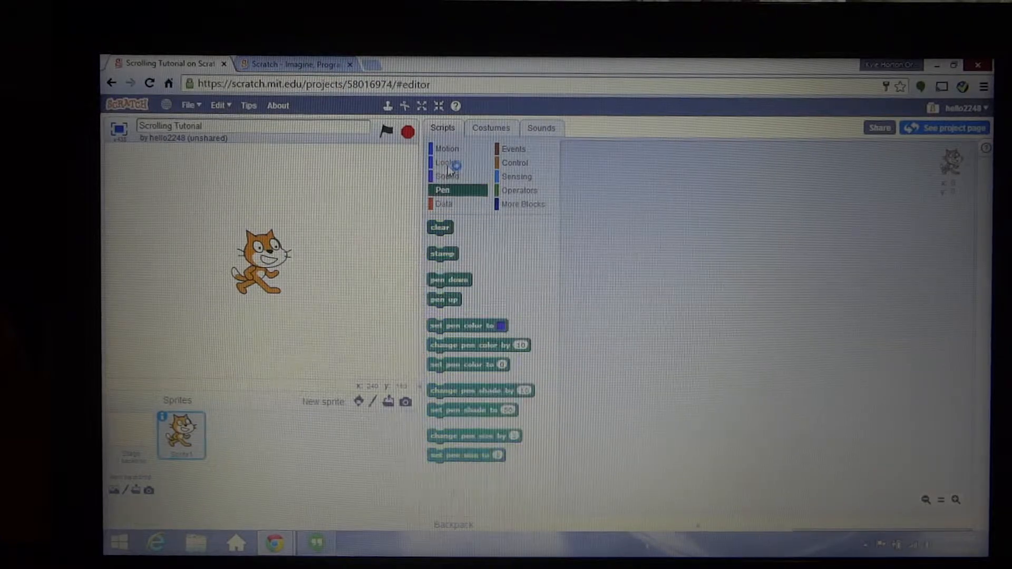
pyautogui.click(513, 149)
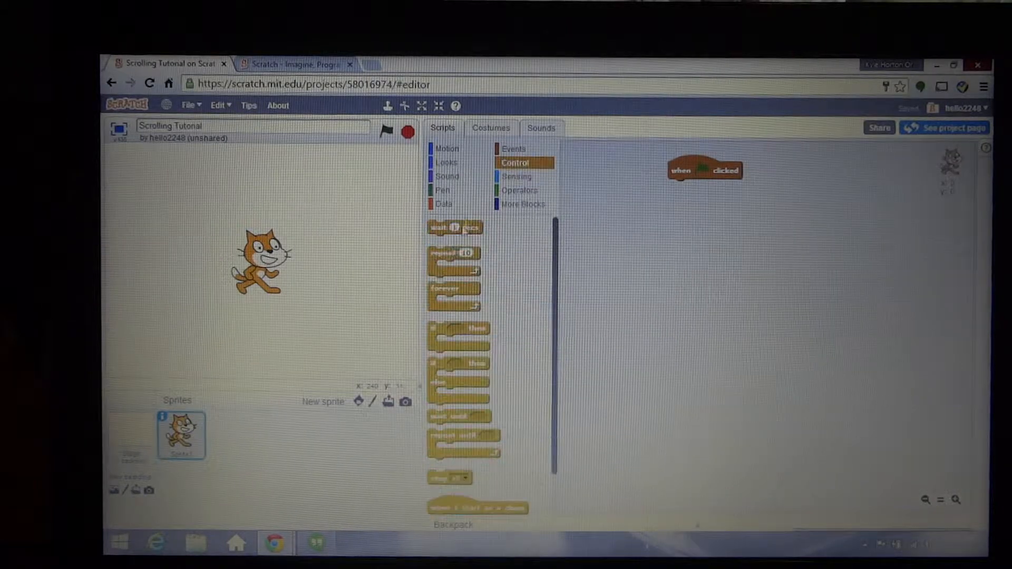
pyautogui.moveTo(452, 252); pyautogui.dragTo(692, 186)
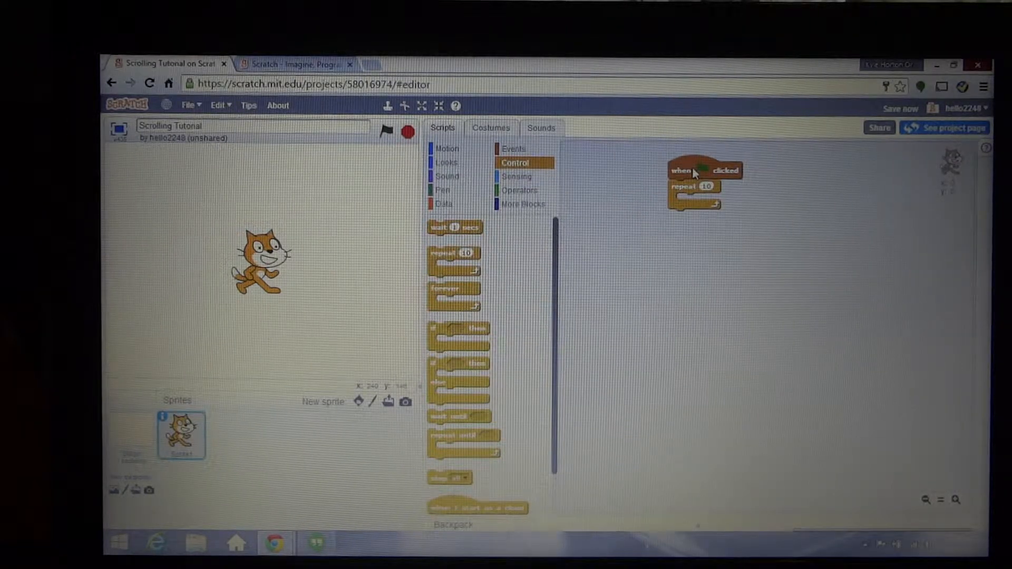
# Switch between the editor's Costumes tab and the Scratch home page tab
pyautogui.click(294, 65)
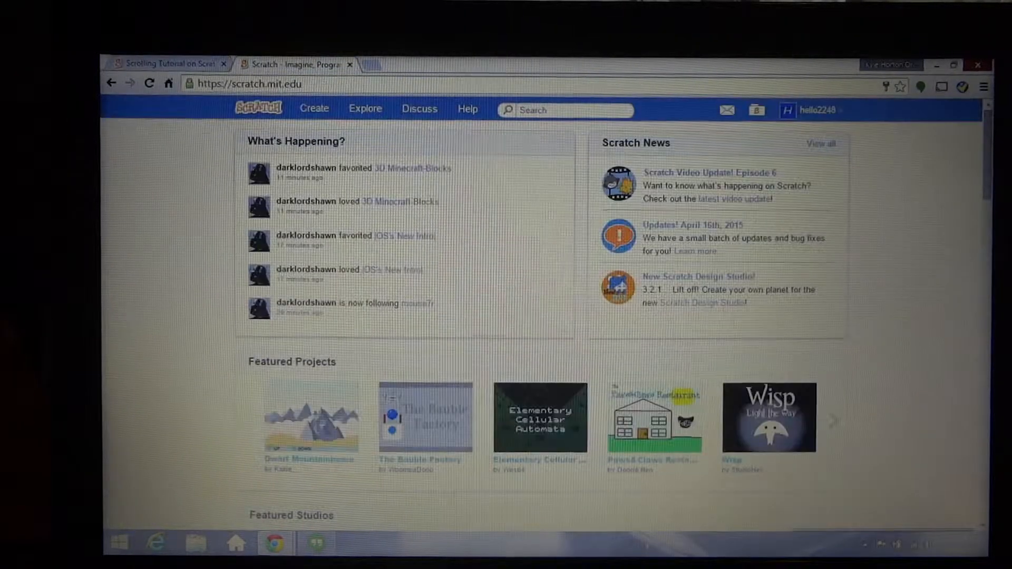
pyautogui.click(167, 63)
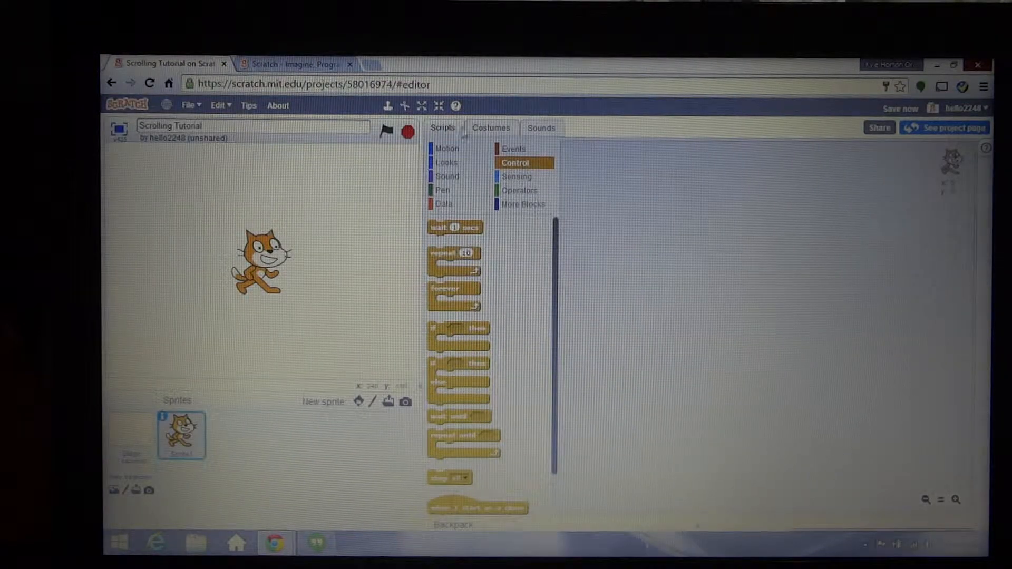
pyautogui.click(490, 127)
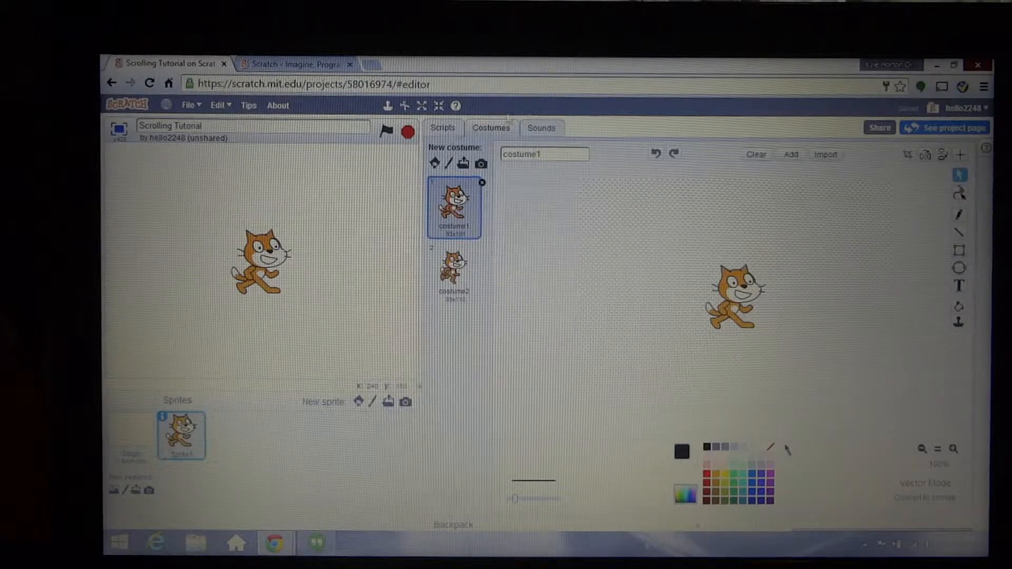
pyautogui.click(295, 64)
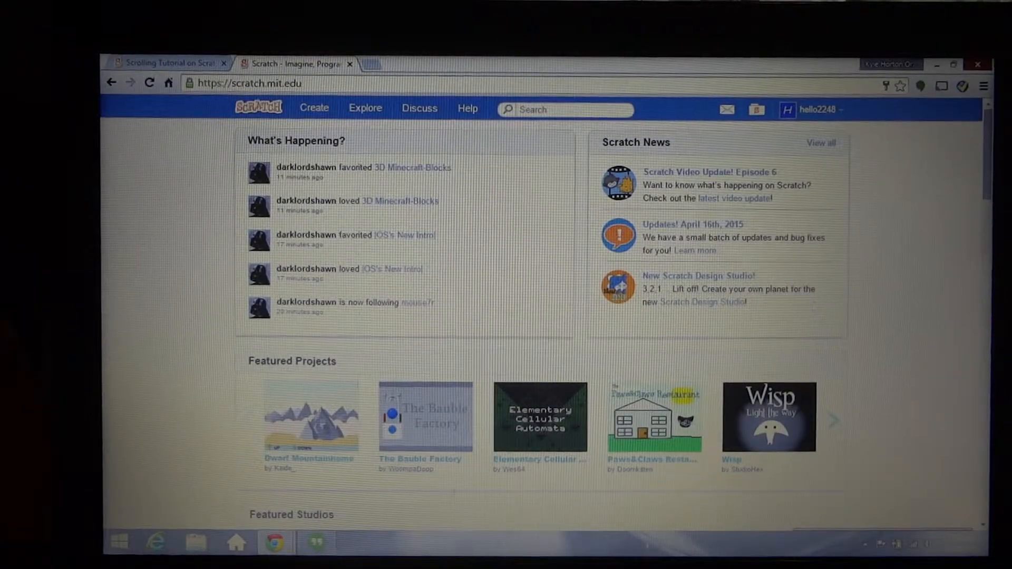
# Scroll down through the Scratch home page as an example of page scrolling
pyautogui.scroll(-3)
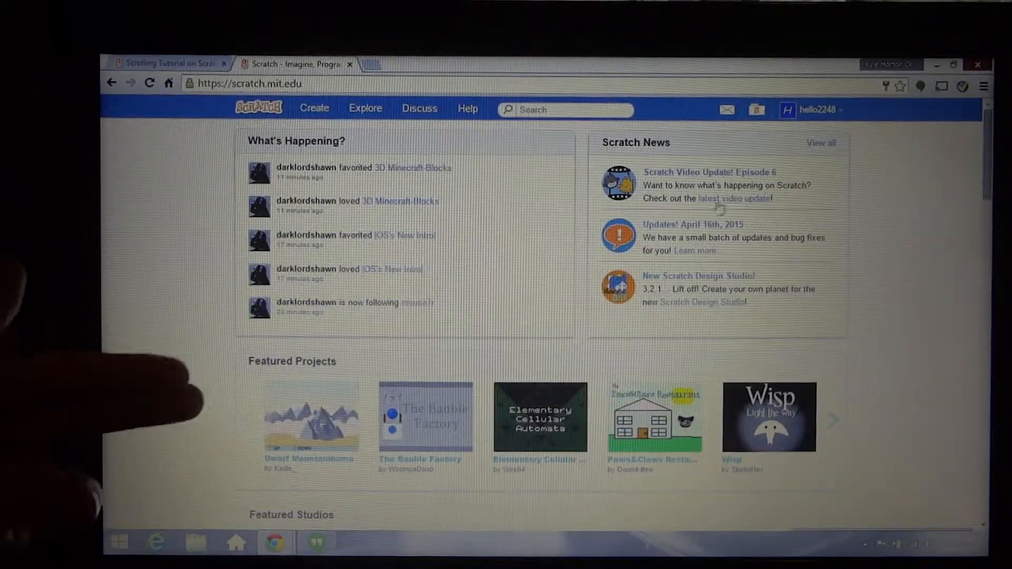
pyautogui.scroll(-3)
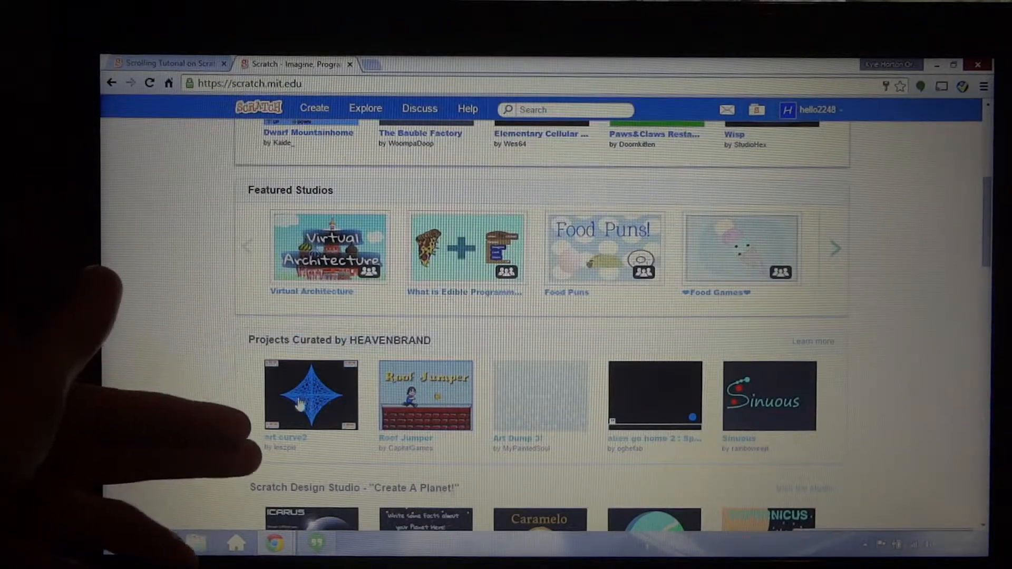
pyautogui.scroll(-3)
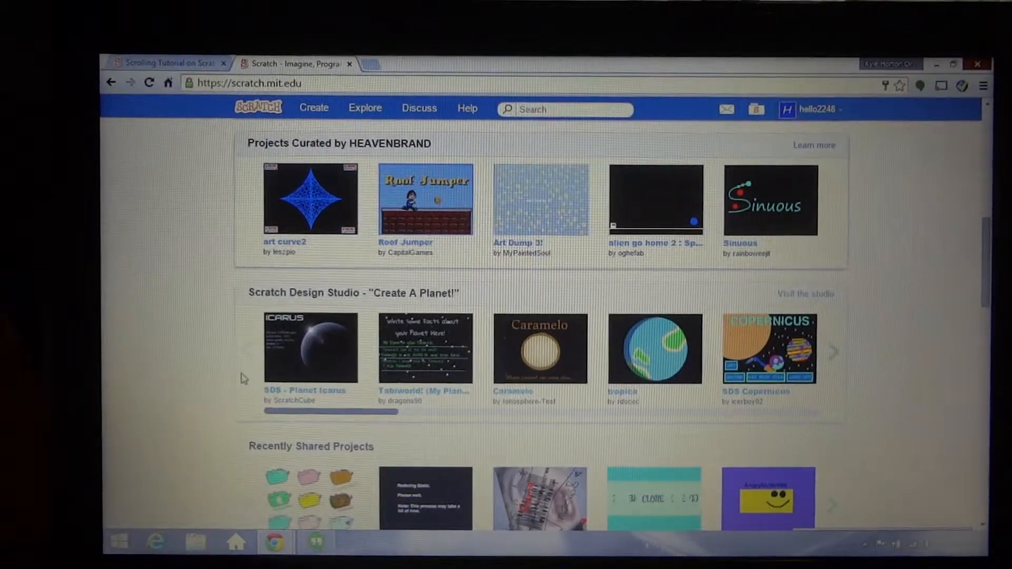
pyautogui.scroll(-3)
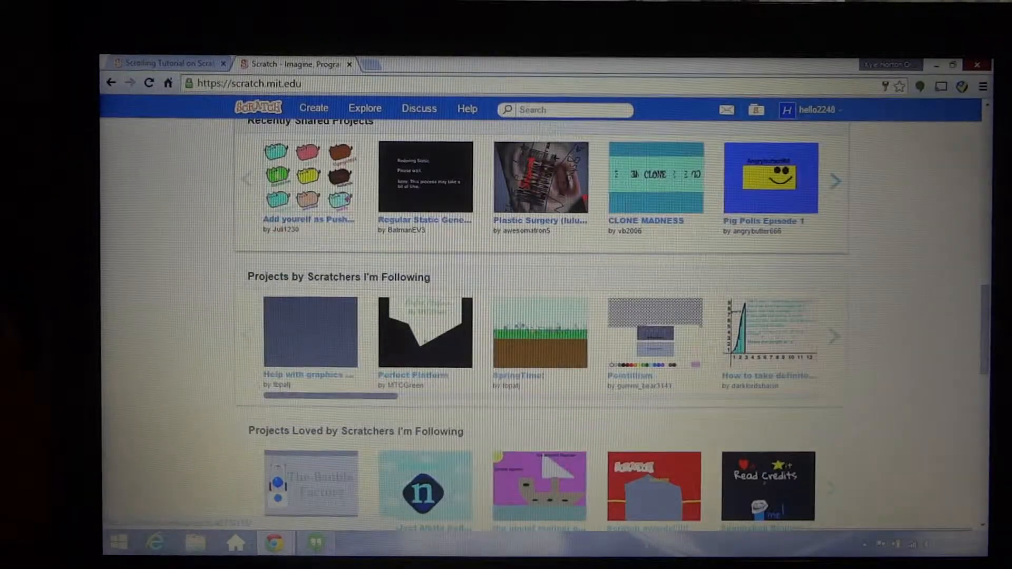
pyautogui.scroll(-3)
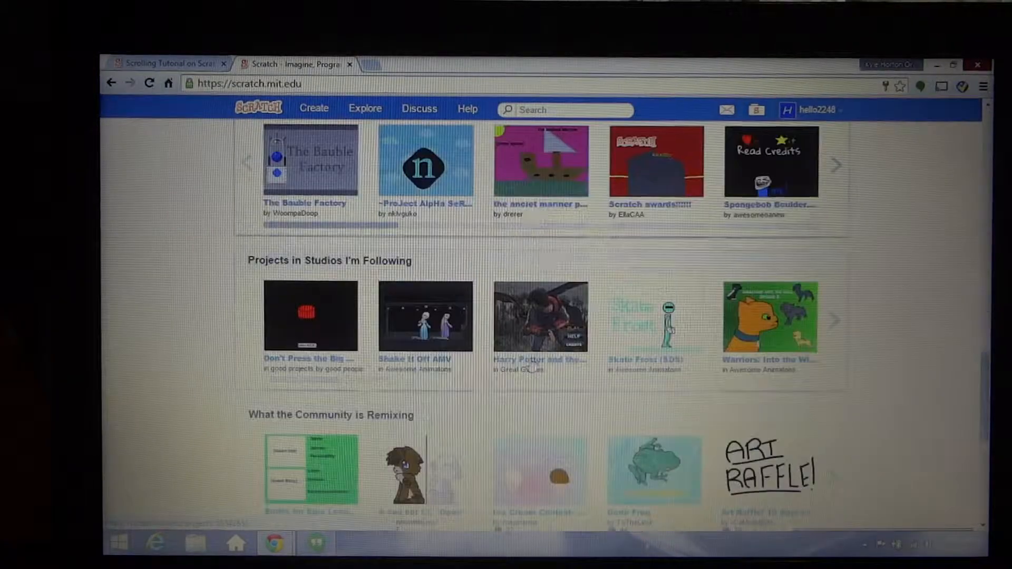
pyautogui.scroll(-3)
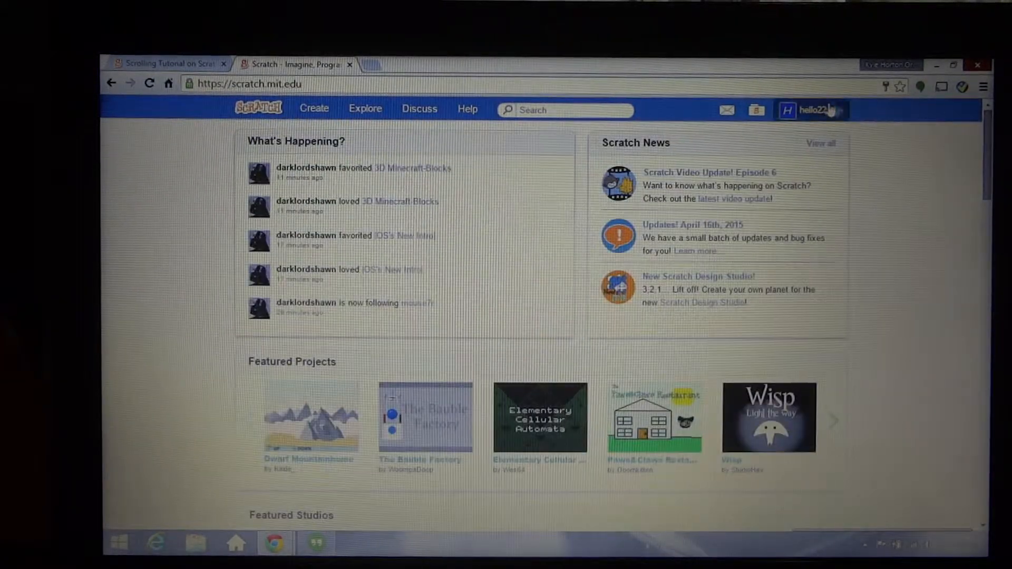
# Go to your own profile page from the account menu and scroll to the Following row
pyautogui.click(821, 109)
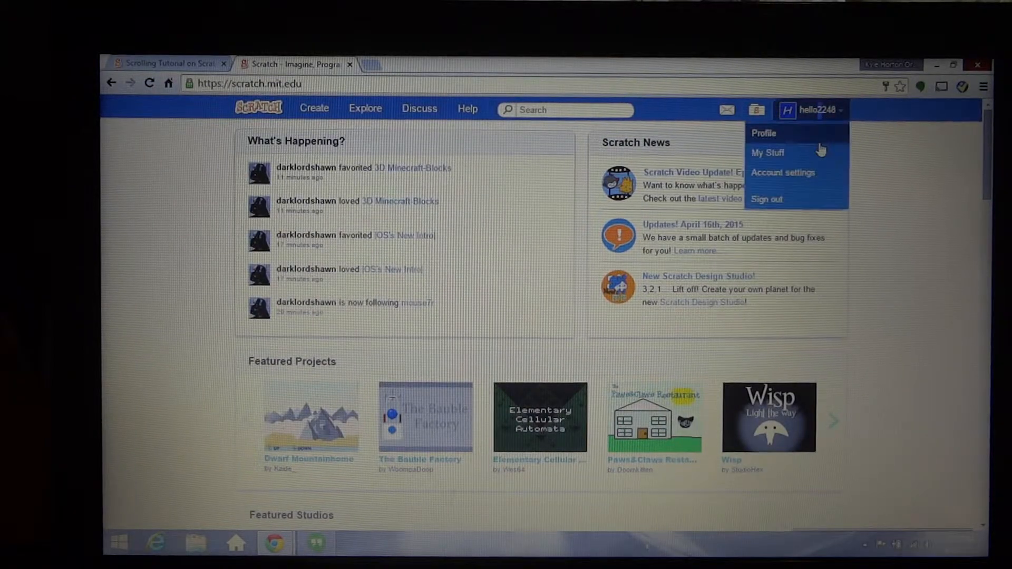
pyautogui.click(764, 133)
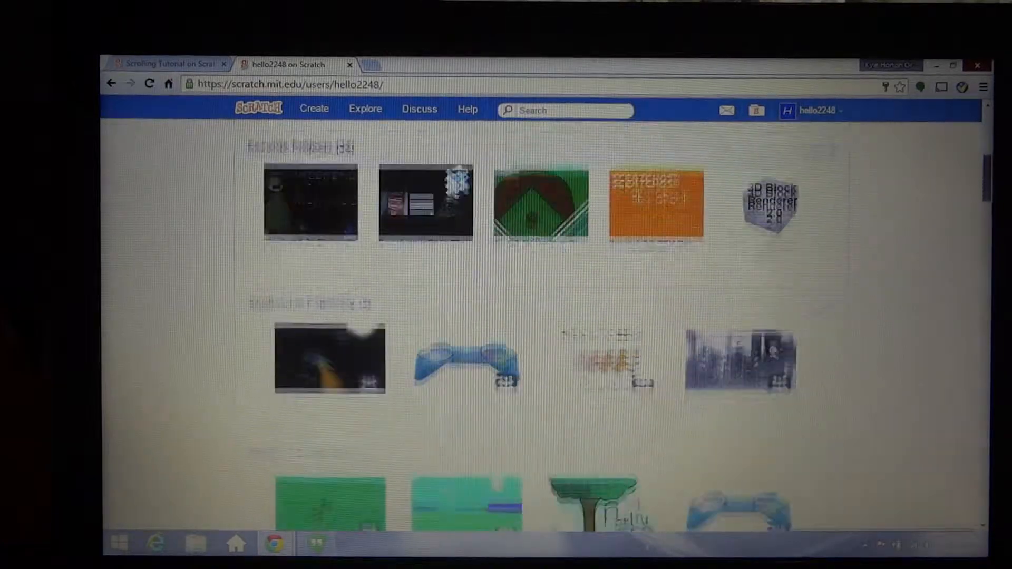
pyautogui.scroll(-3)
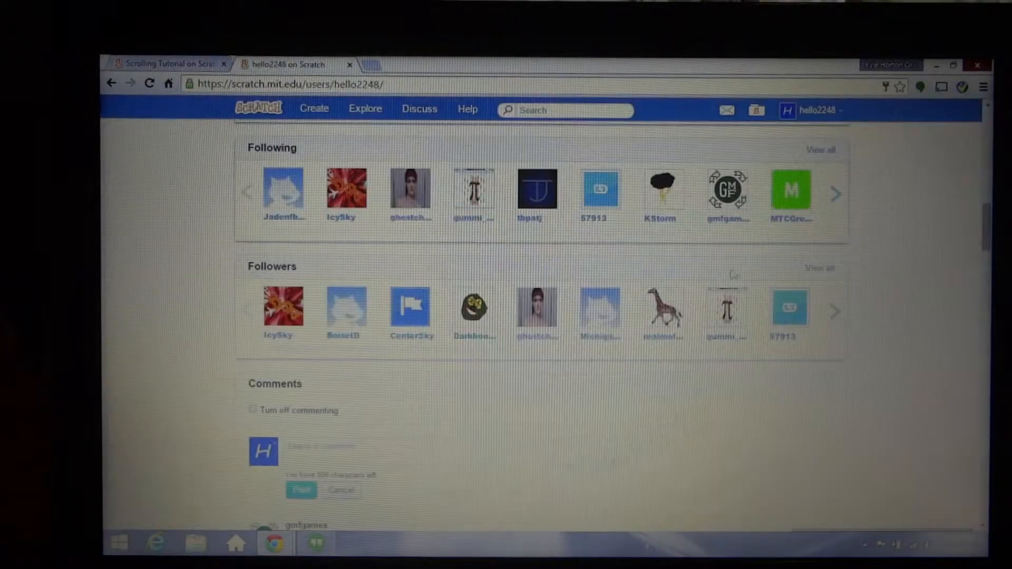
pyautogui.scroll(-3)
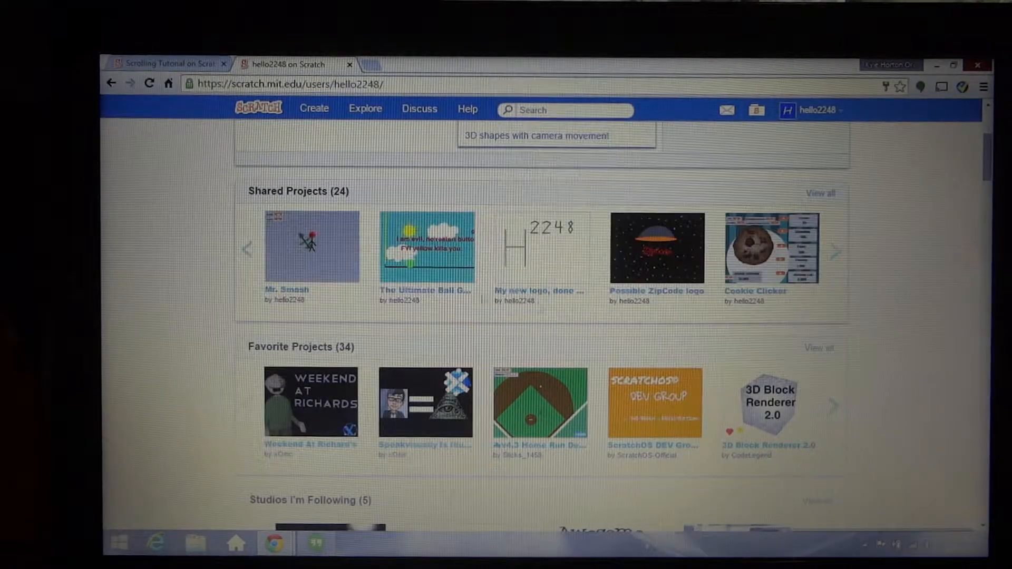
pyautogui.scroll(-3)
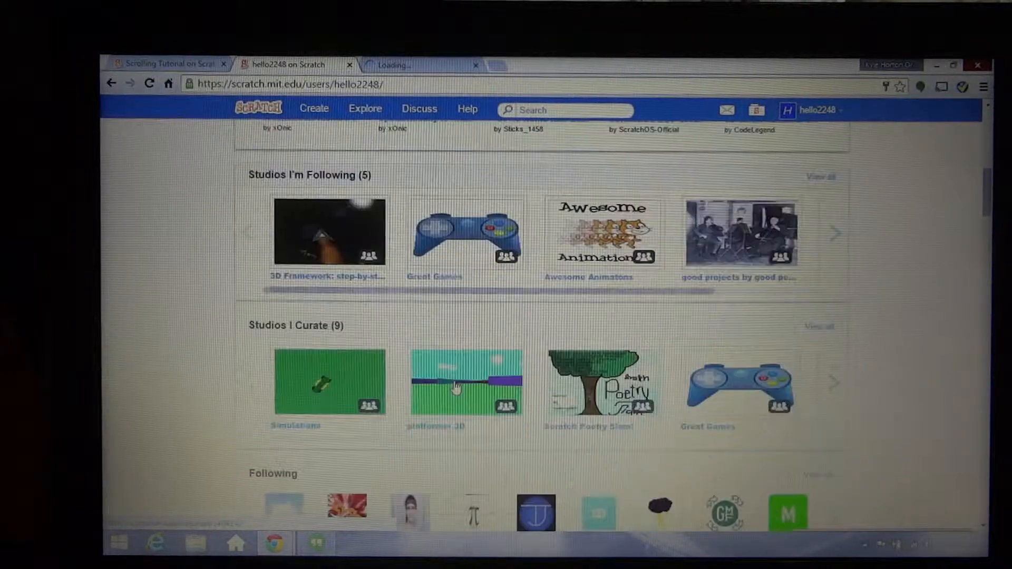
pyautogui.scroll(-3)
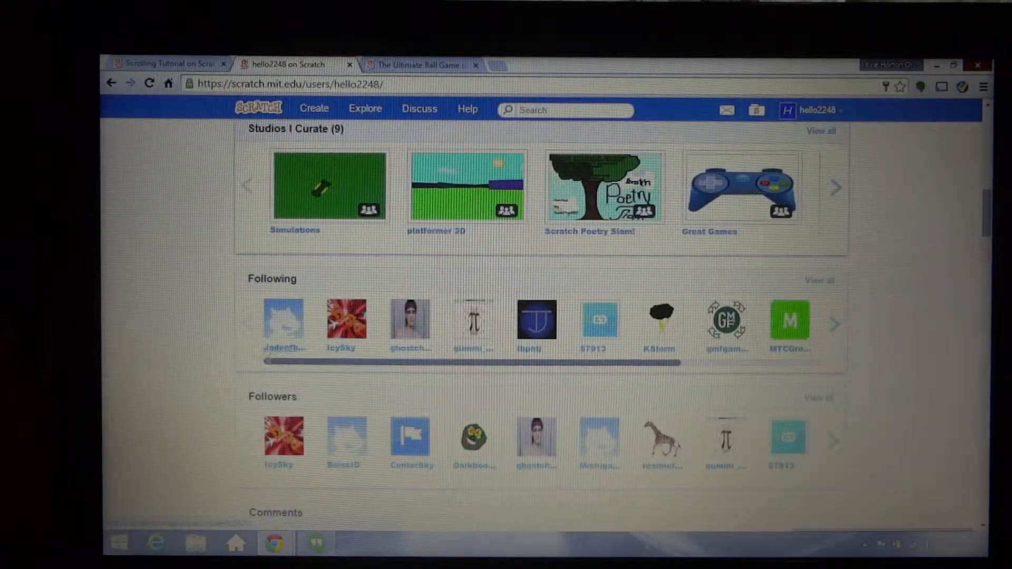
# View a followed user's profile, then close the extra tab
pyautogui.click(282, 321)
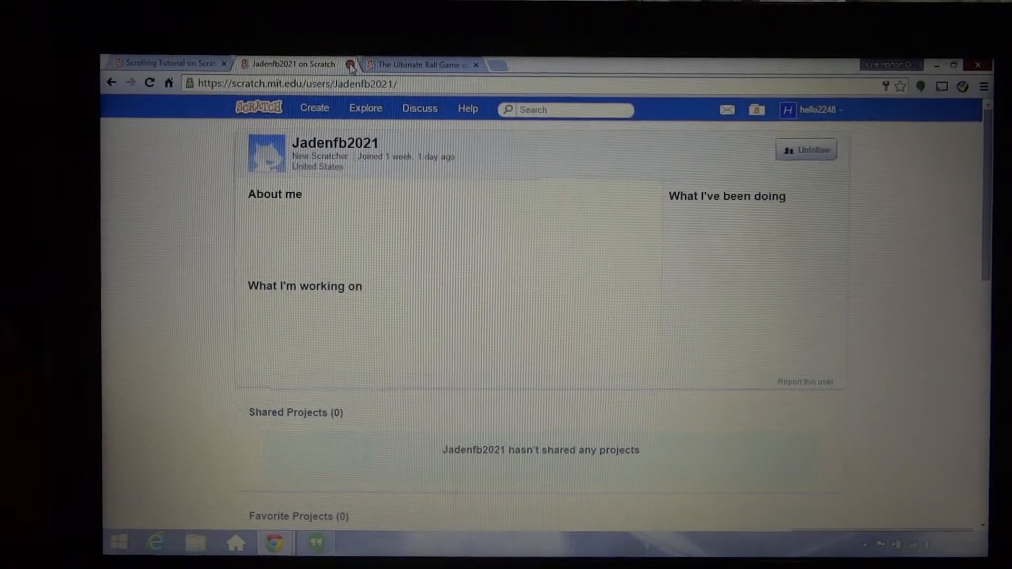
pyautogui.click(347, 65)
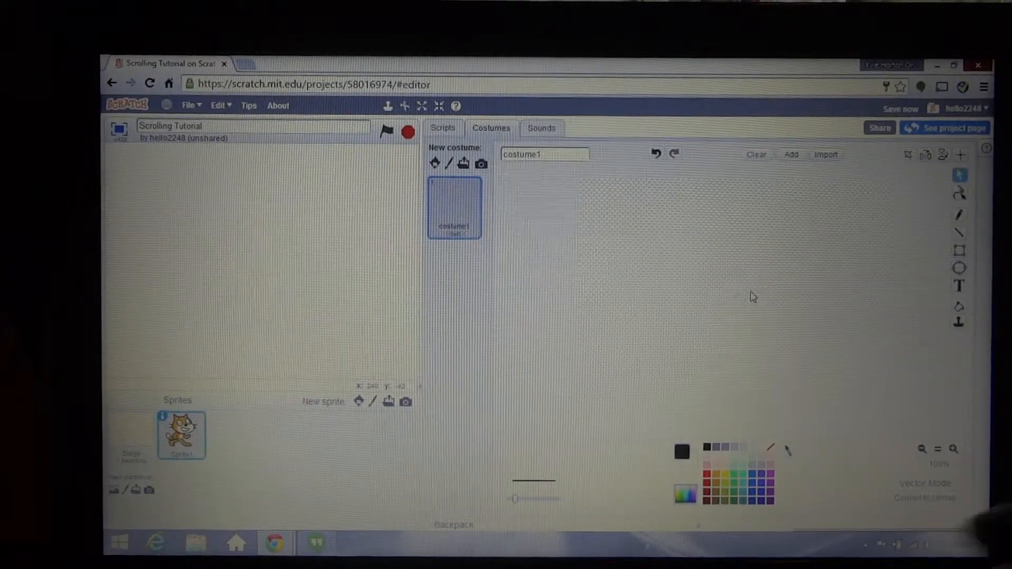
# Draw a filled red circle as the sprite's costume with the Ellipse tool
pyautogui.click(959, 268)
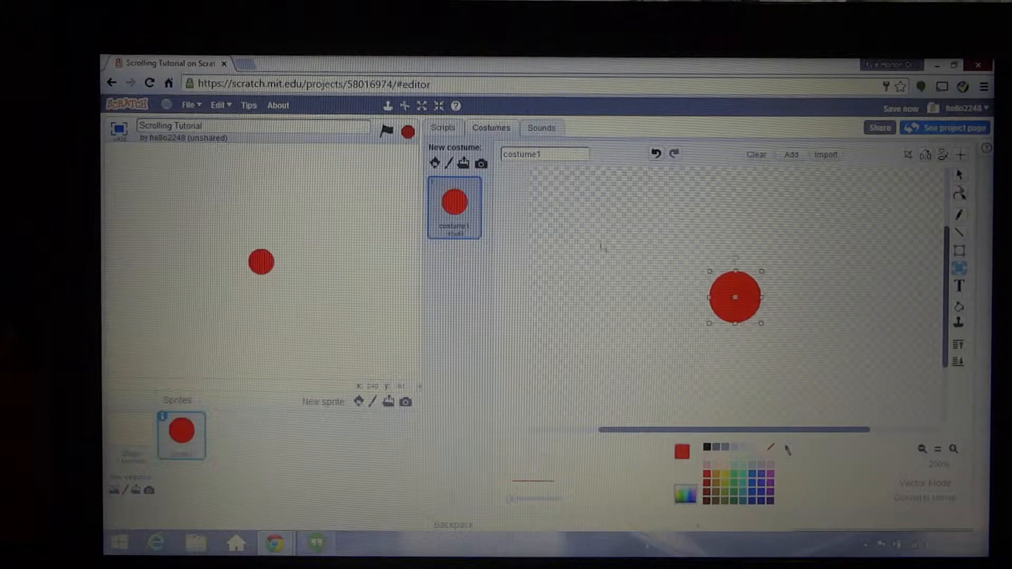
pyautogui.click(442, 127)
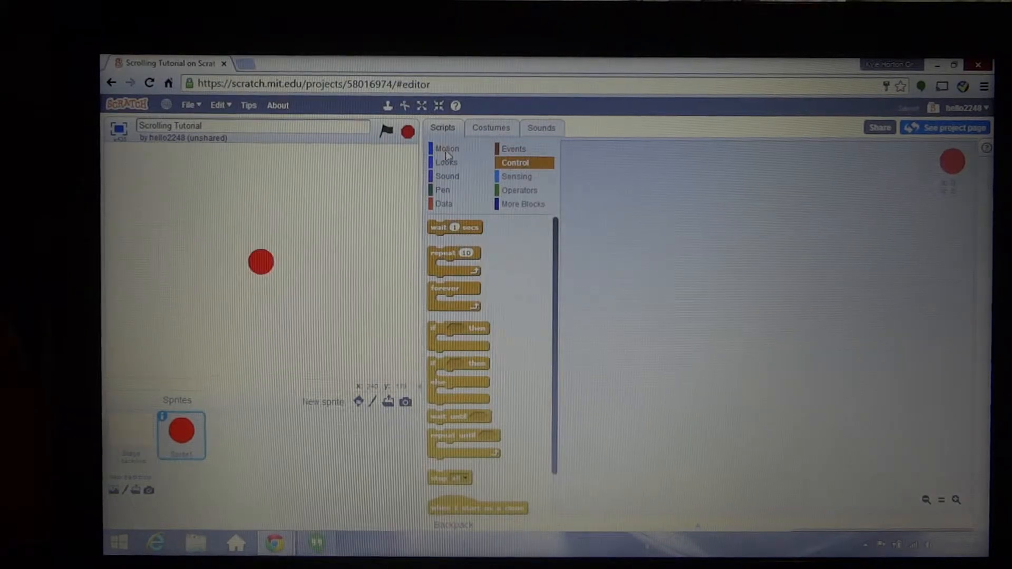
pyautogui.click(514, 149)
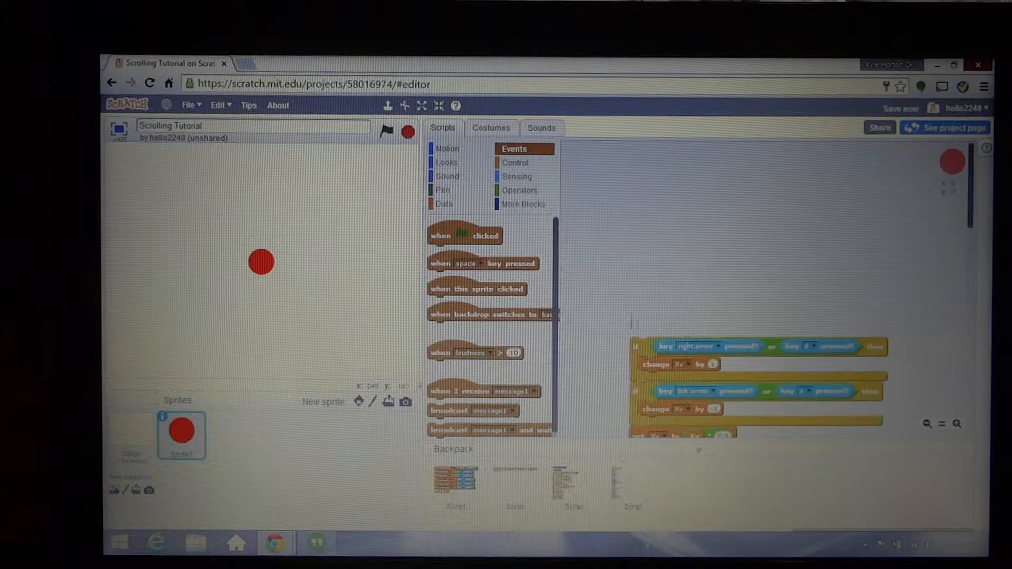
pyautogui.scroll(-3)
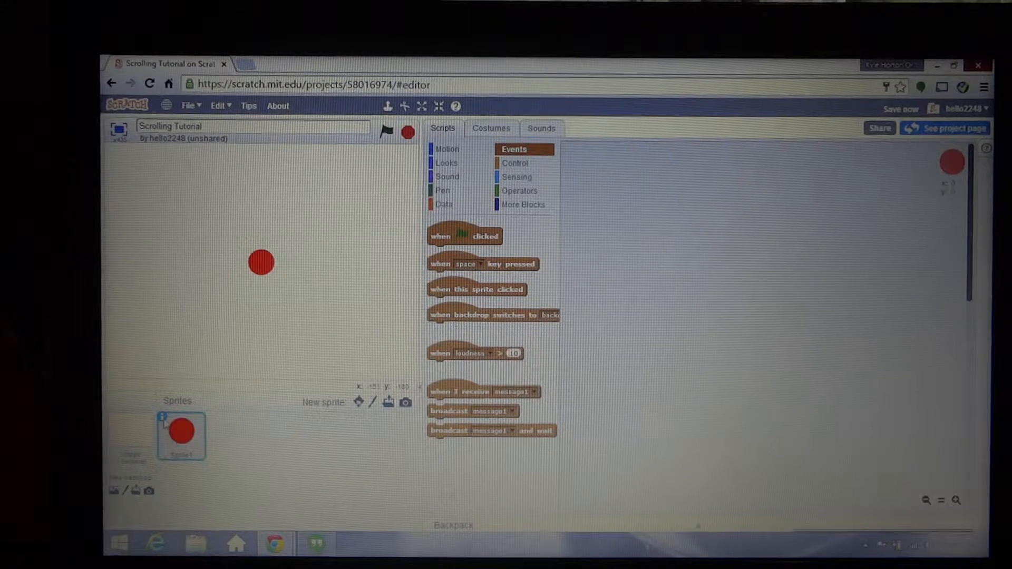
pyautogui.click(166, 420)
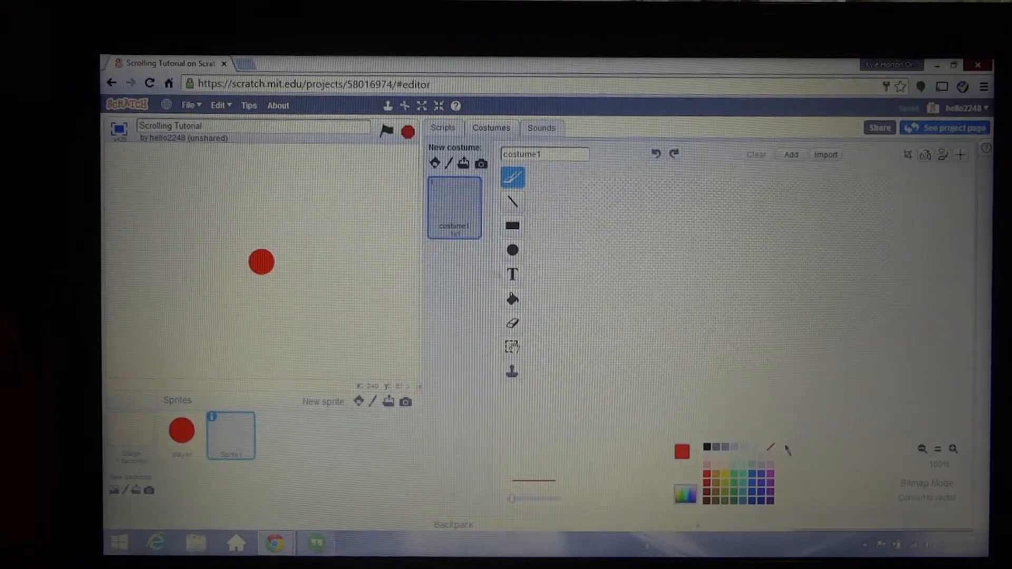
# Draw the first solid red rectangle of the level strip with the filled rectangle tool
pyautogui.click(512, 226)
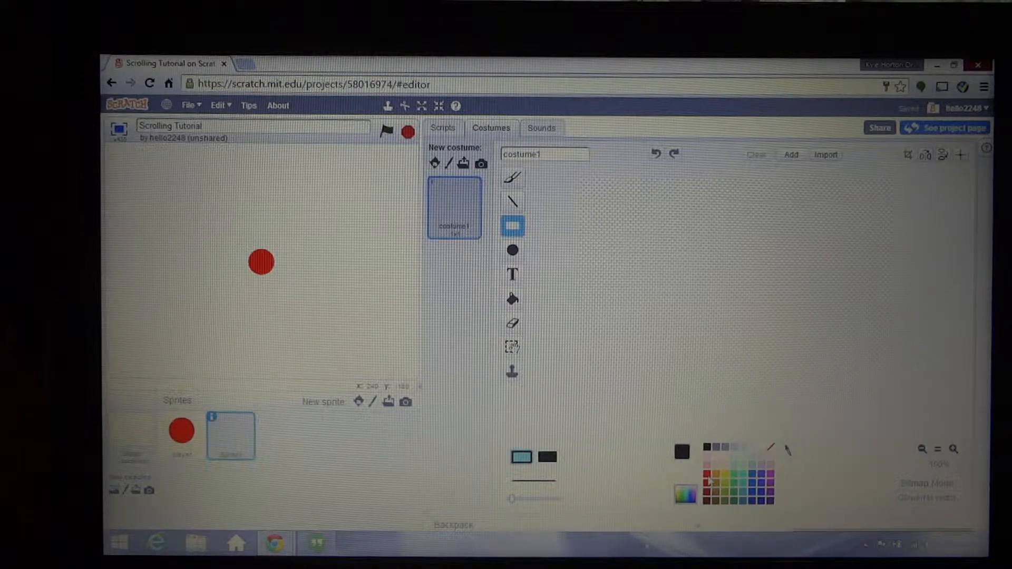
pyautogui.click(706, 451)
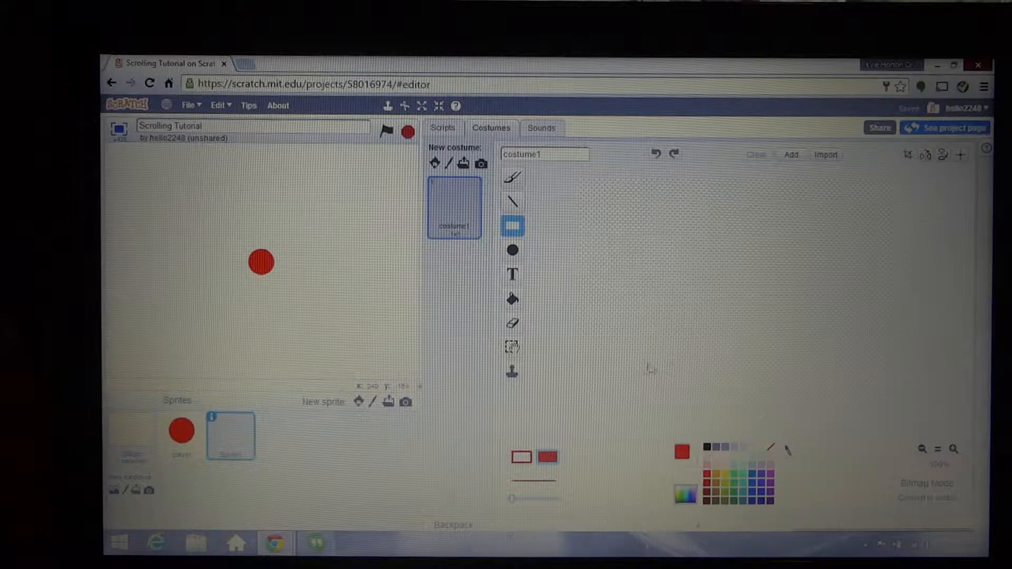
pyautogui.moveTo(595, 176); pyautogui.dragTo(837, 384)
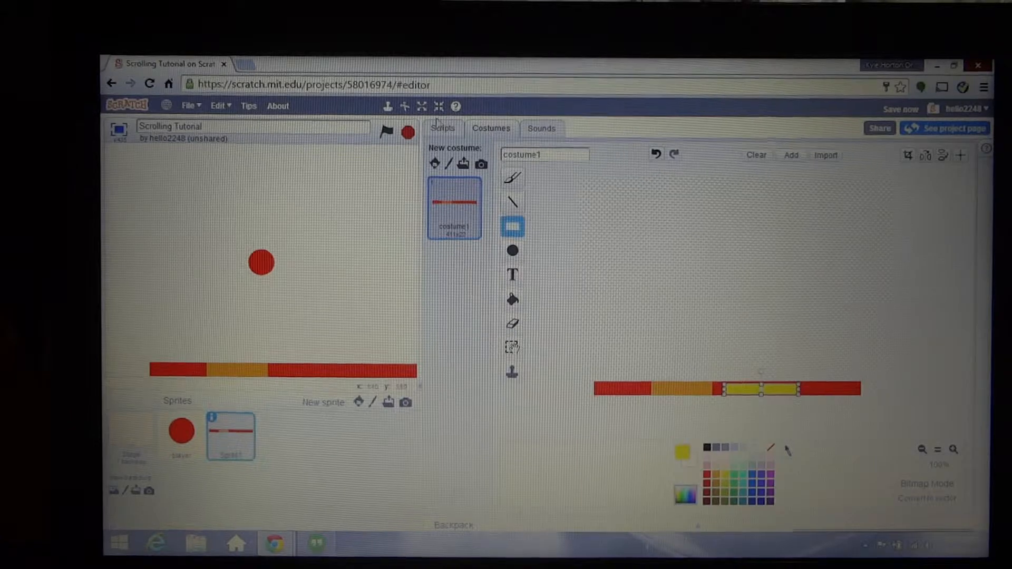
# Give the strip sprite a green-flag script that sets its size to 150%
pyautogui.click(442, 128)
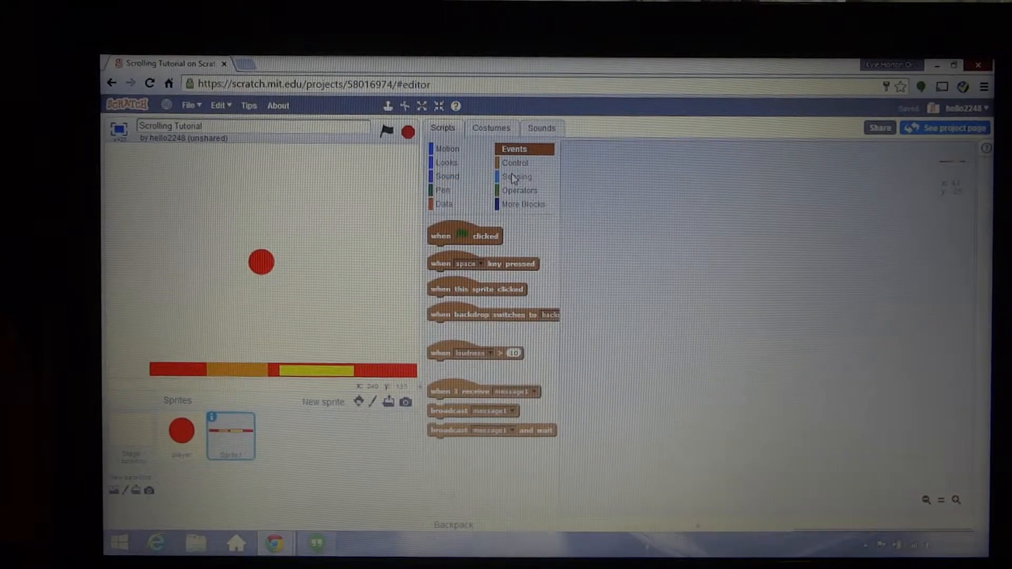
pyautogui.moveTo(465, 236); pyautogui.dragTo(686, 174)
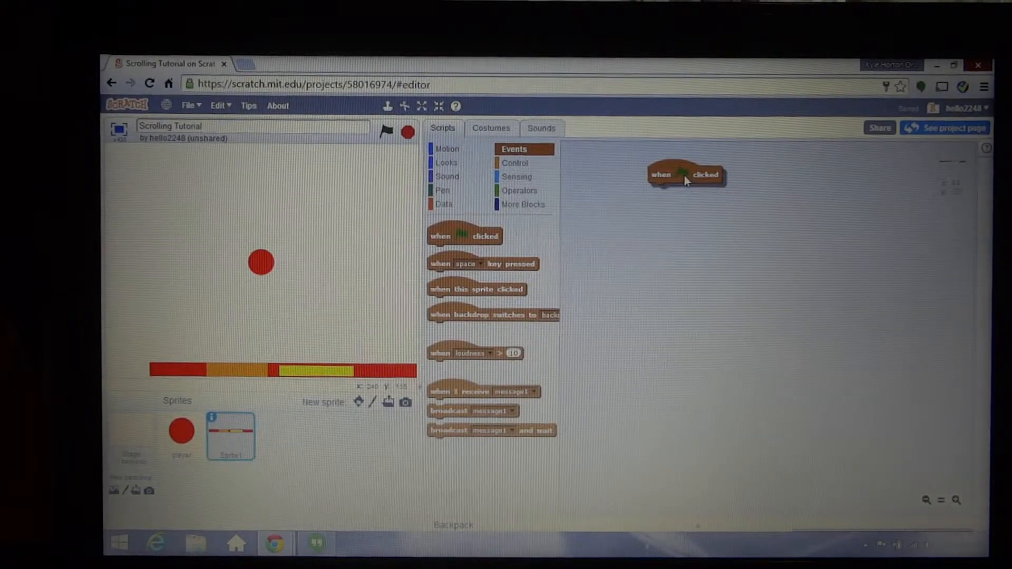
pyautogui.click(444, 203)
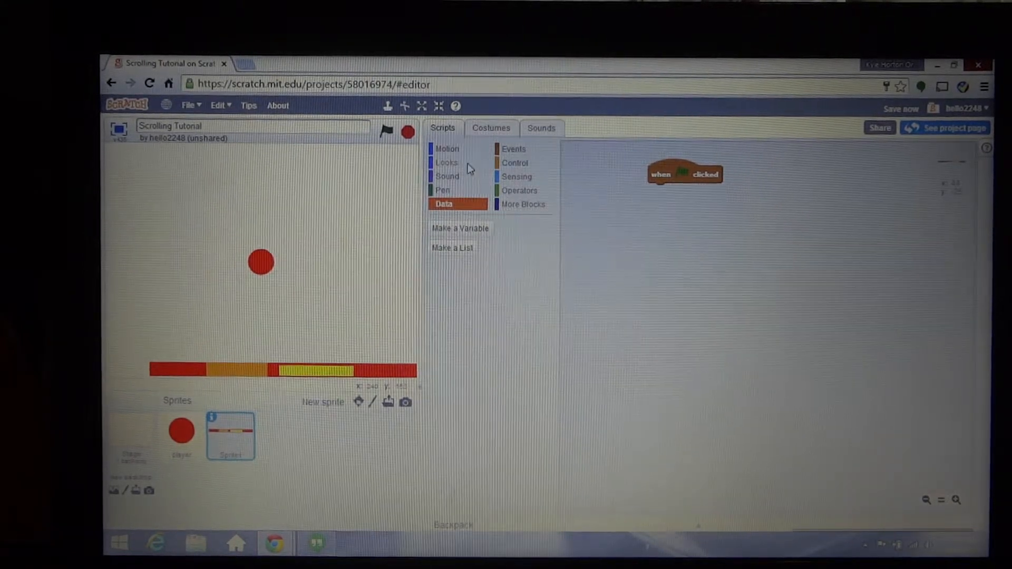
pyautogui.click(448, 163)
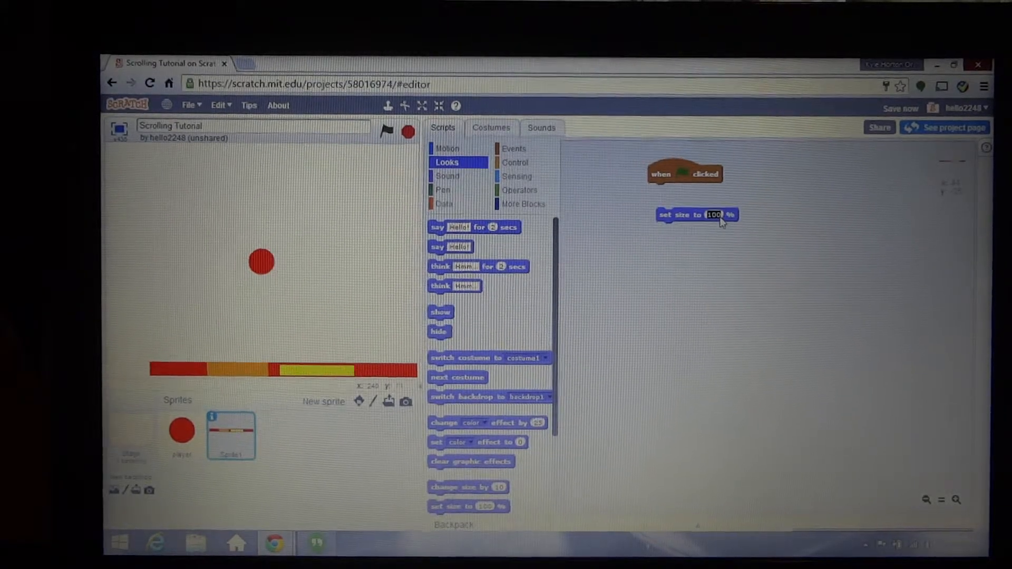
pyautogui.write('150')
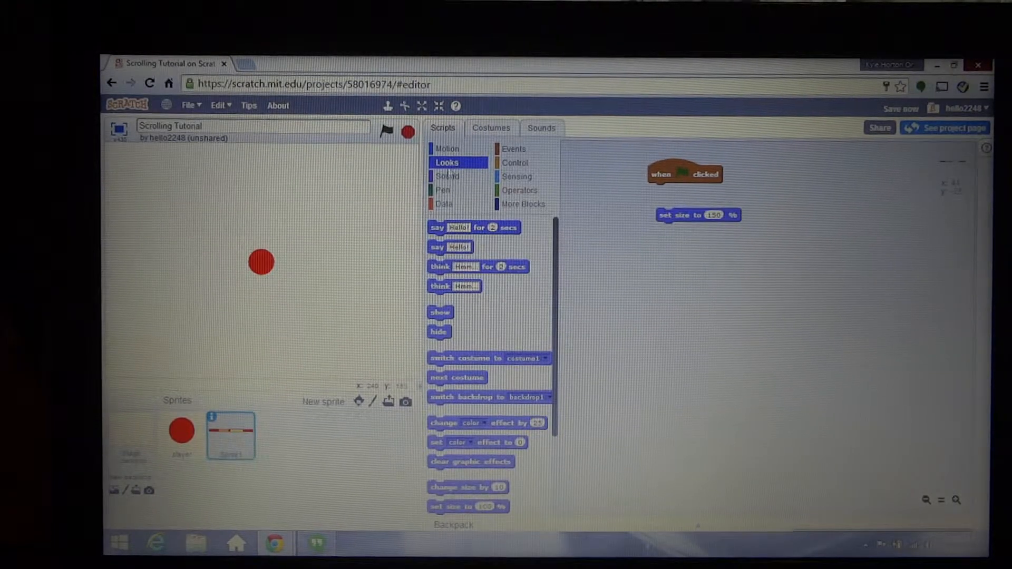
pyautogui.click(448, 149)
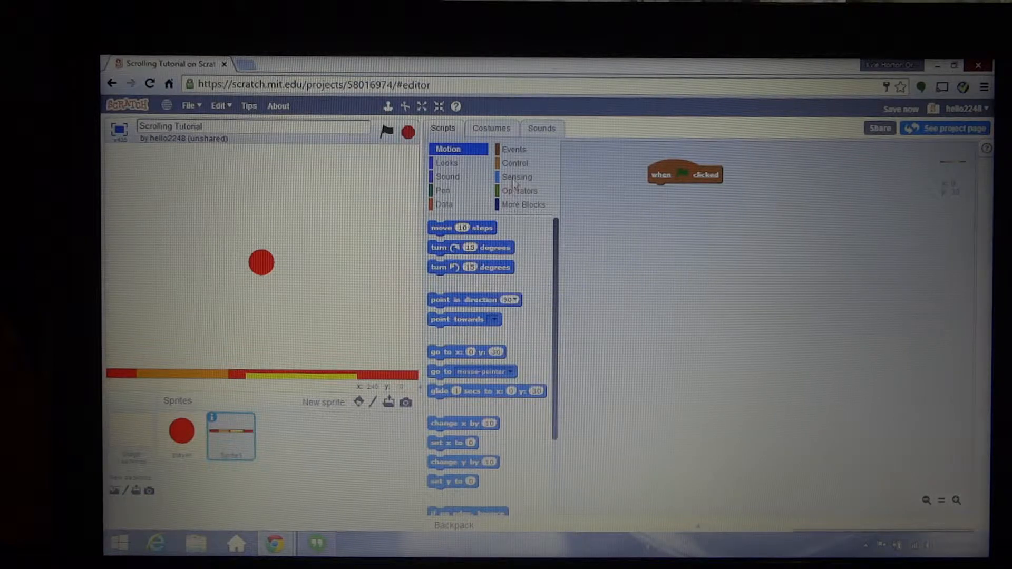
# Start the player sprite's green-flag script with a forever loop holding an if block
pyautogui.click(514, 162)
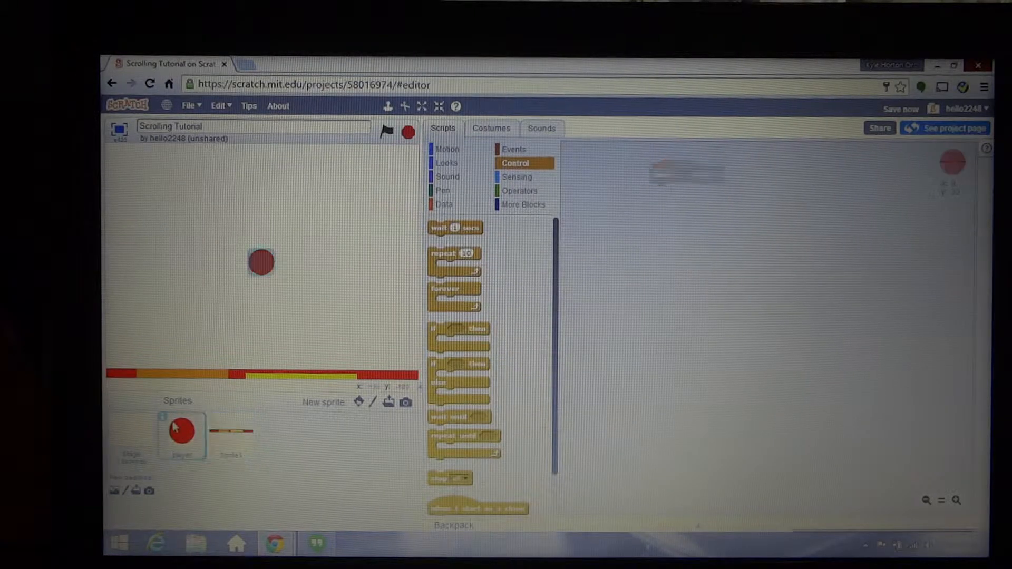
pyautogui.click(513, 149)
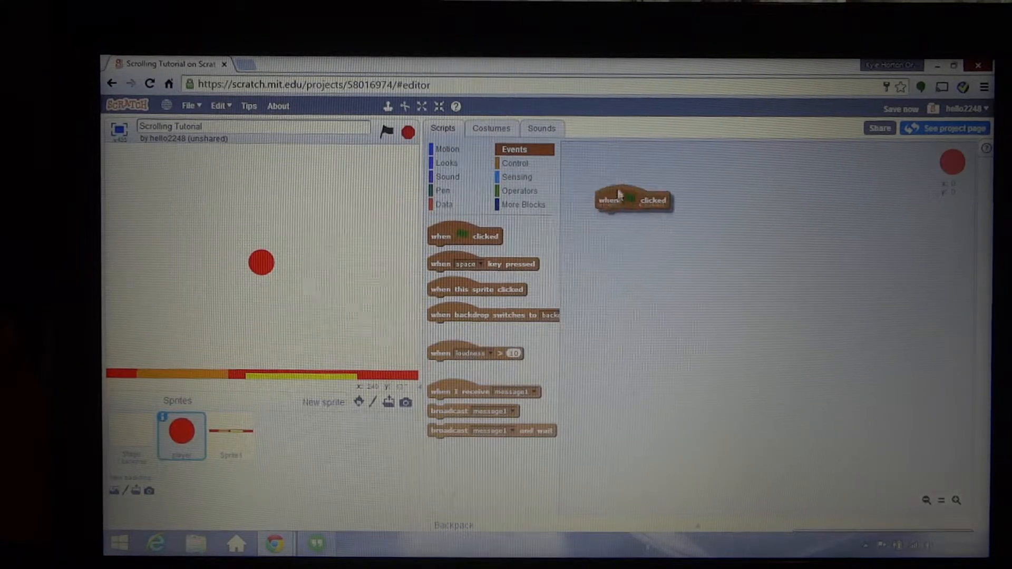
pyautogui.click(524, 205)
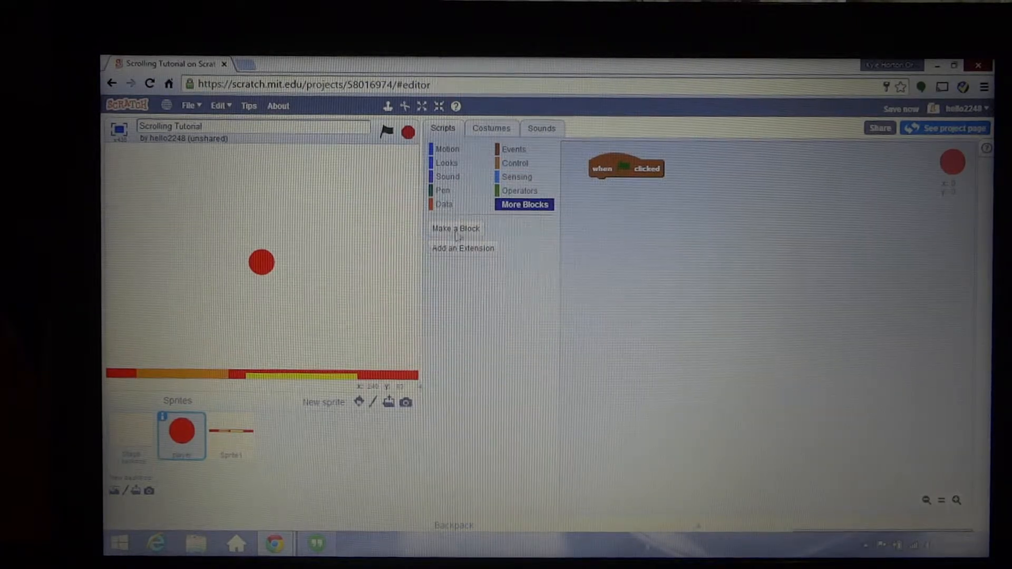
pyautogui.click(515, 162)
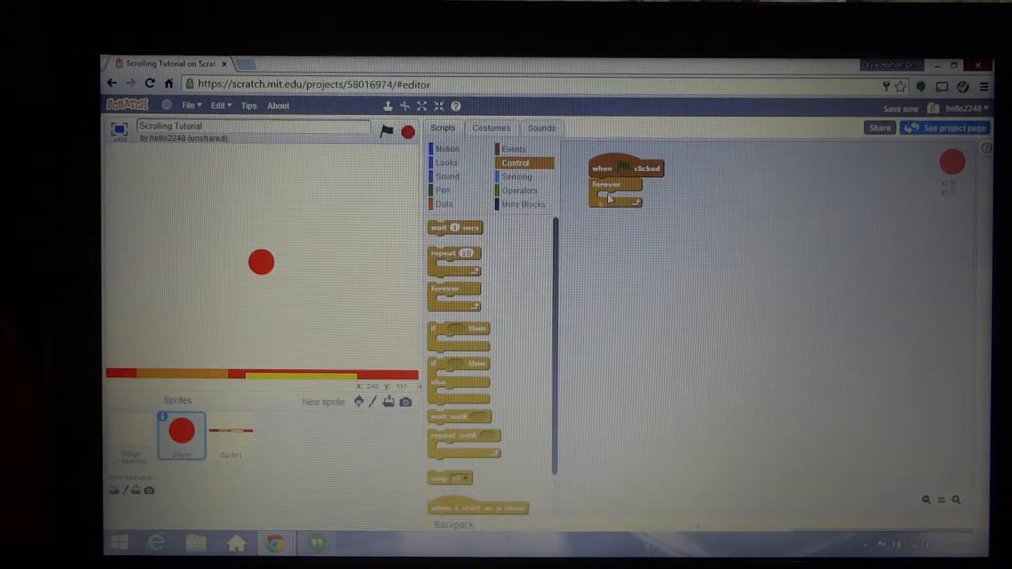
pyautogui.click(516, 177)
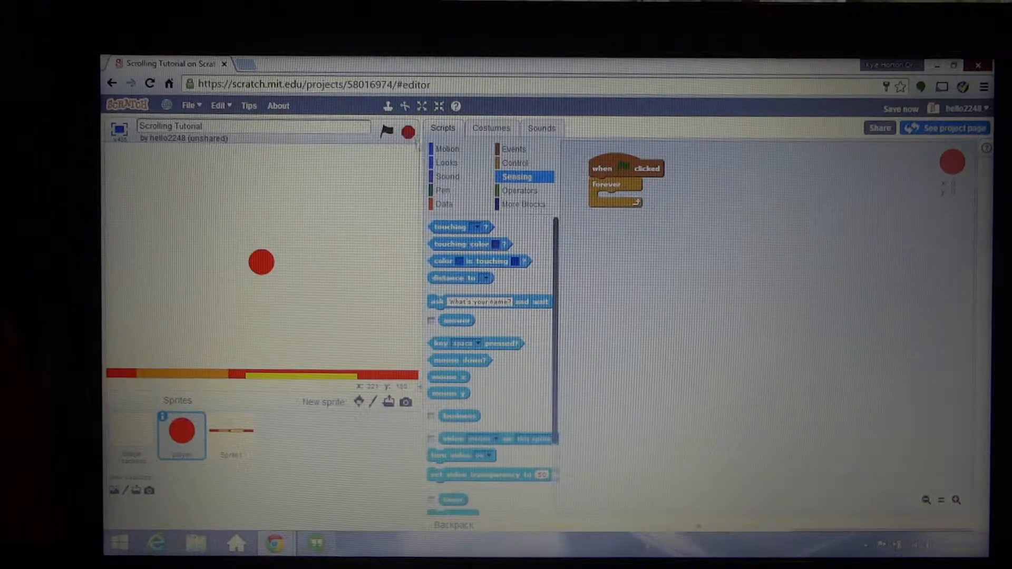
pyautogui.click(515, 163)
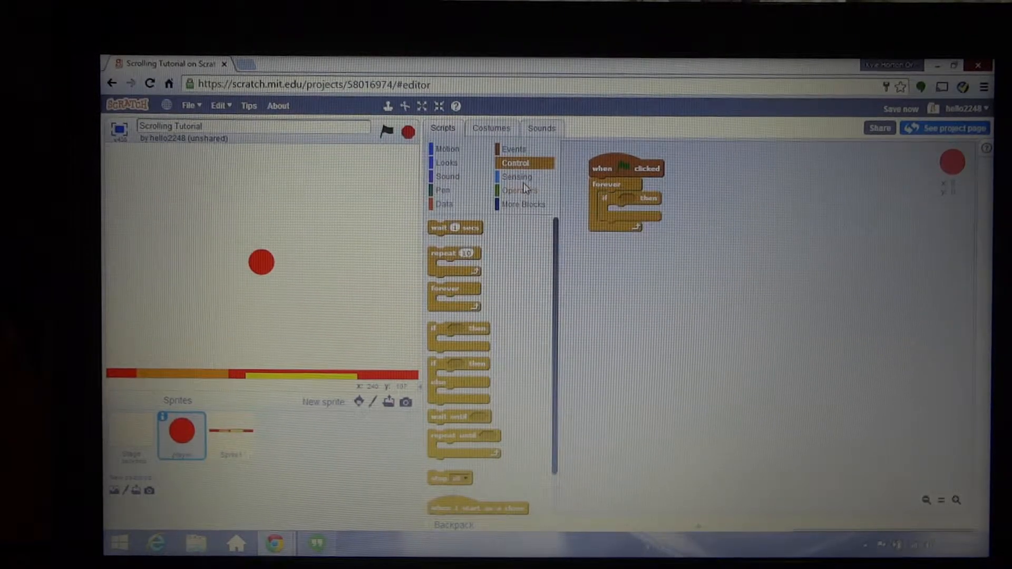
# Set the if condition to 'key right arrow pressed?' from Sensing
pyautogui.click(517, 176)
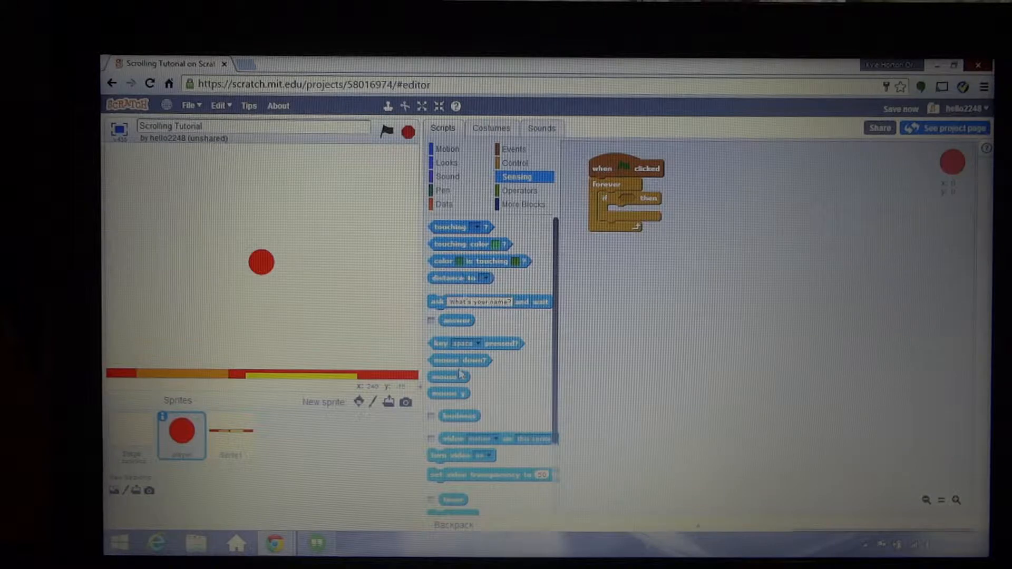
pyautogui.click(668, 199)
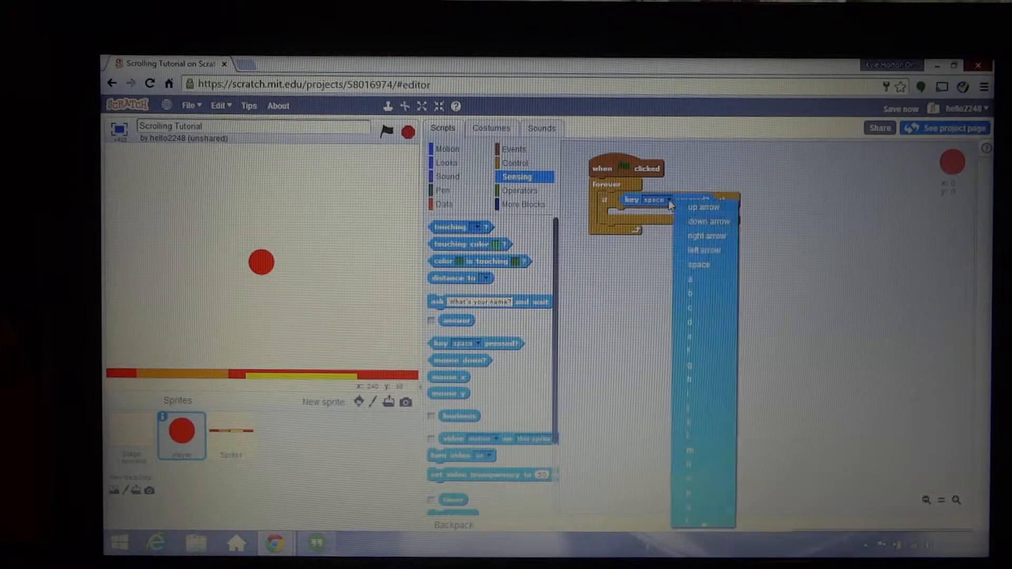
pyautogui.click(709, 221)
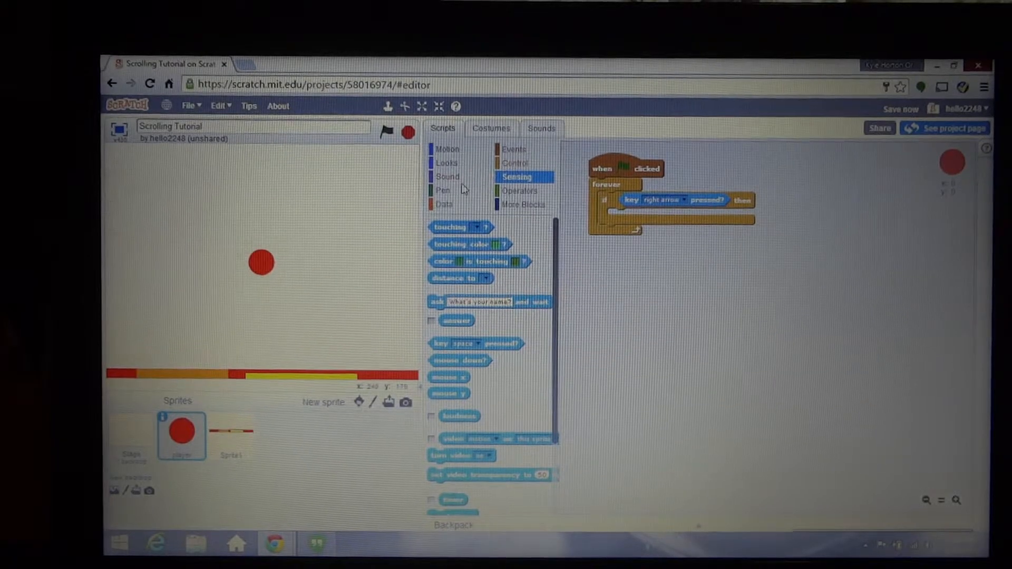
pyautogui.click(444, 203)
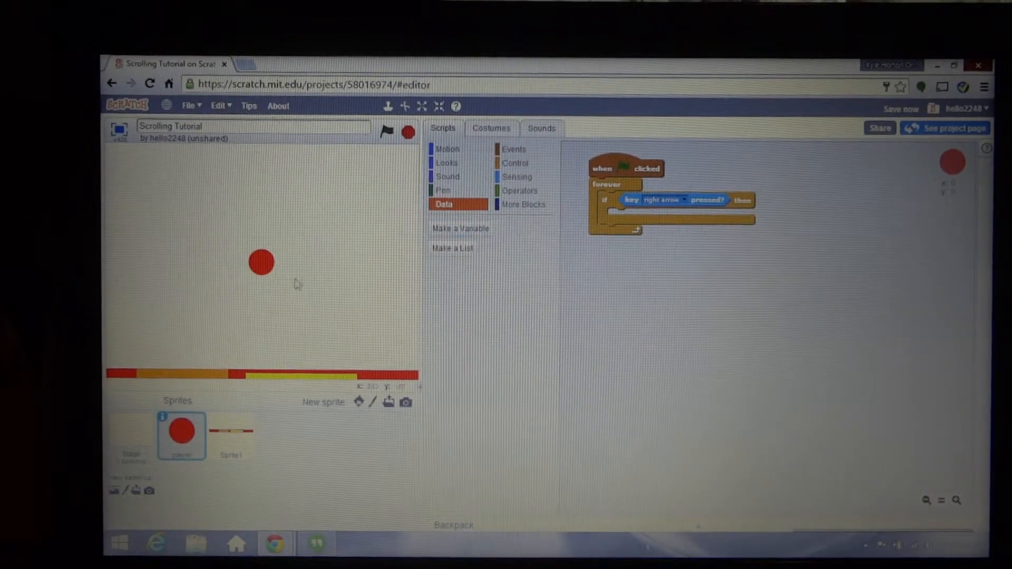
pyautogui.click(447, 149)
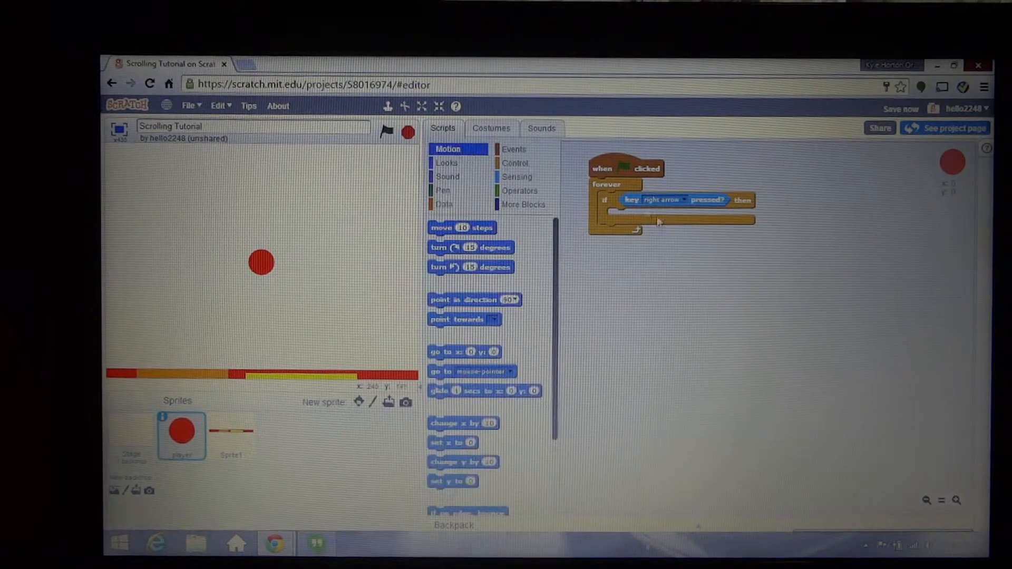
pyautogui.scroll(-3)
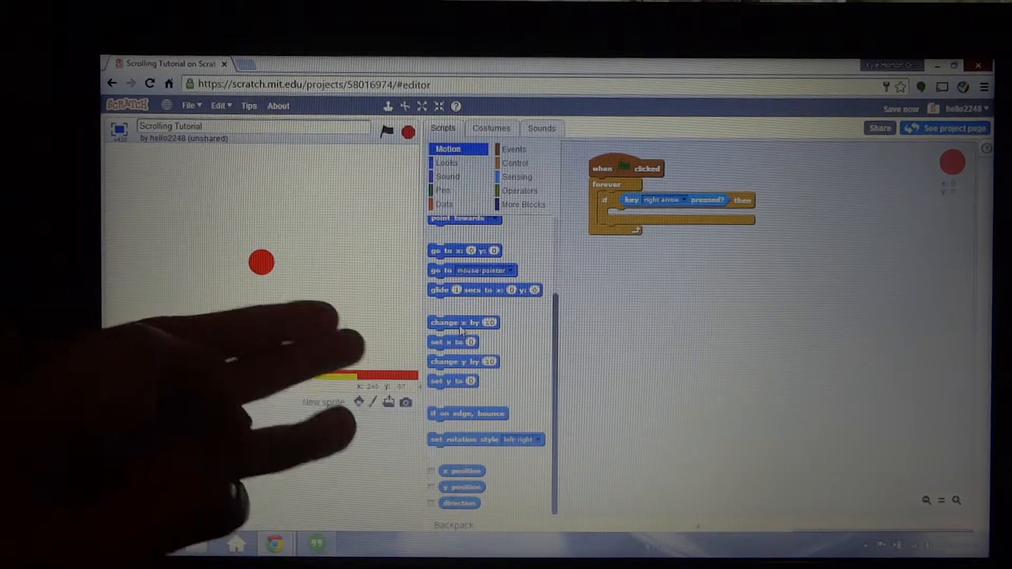
# Create a new variable named ScrollX from the Data blocks
pyautogui.click(444, 204)
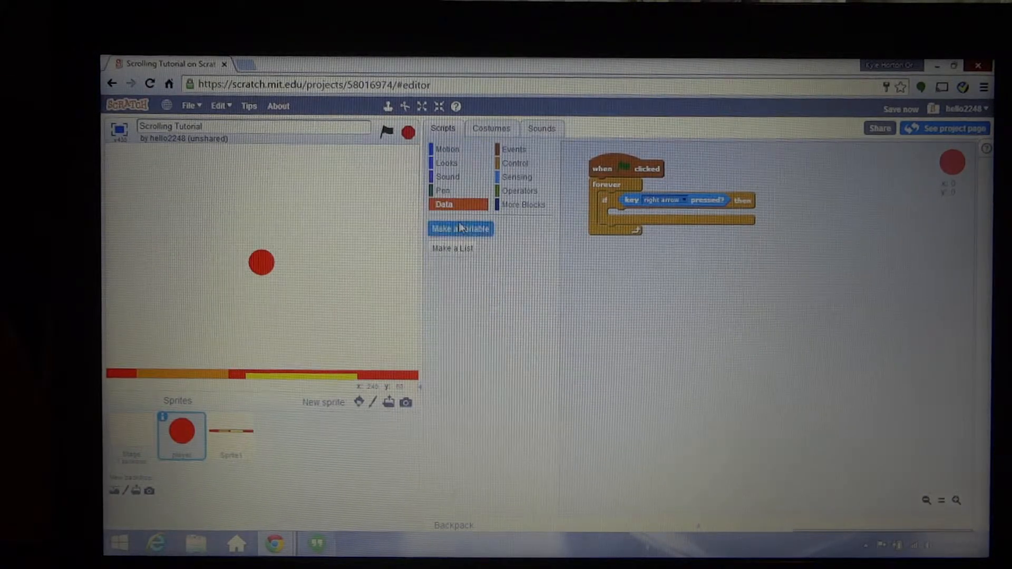
pyautogui.click(461, 228)
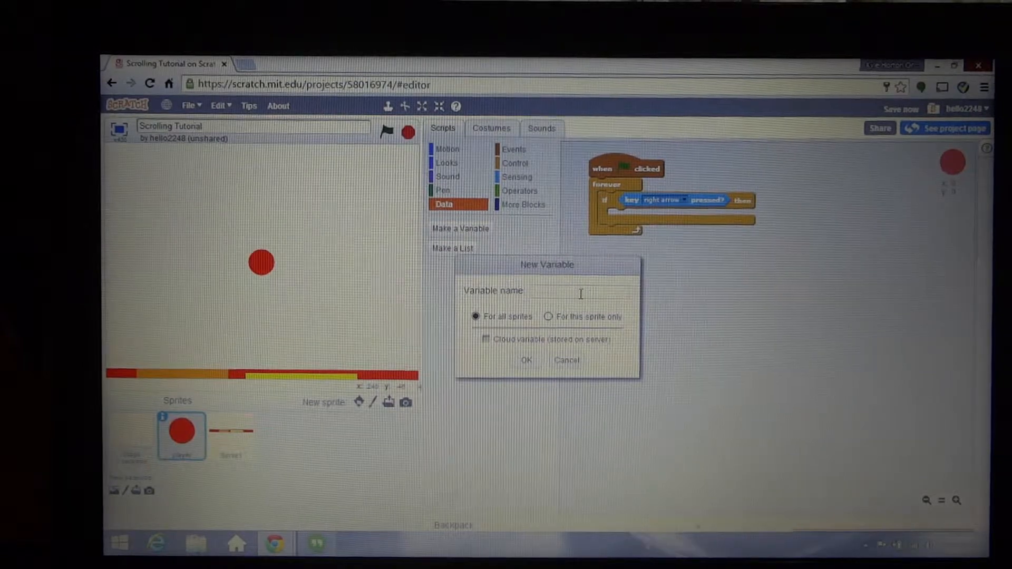
pyautogui.write('Sd')
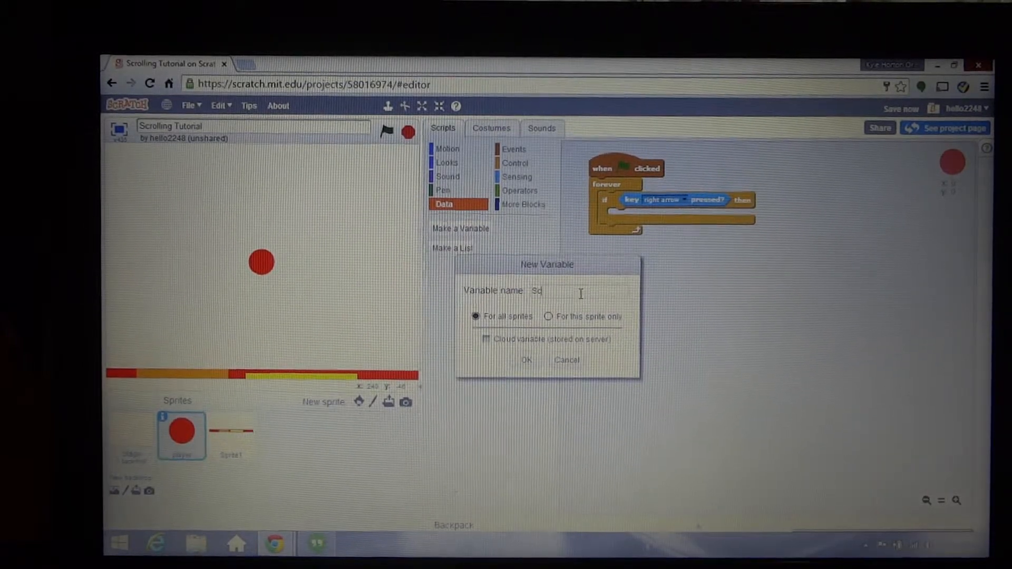
pyautogui.write('ScrollX')
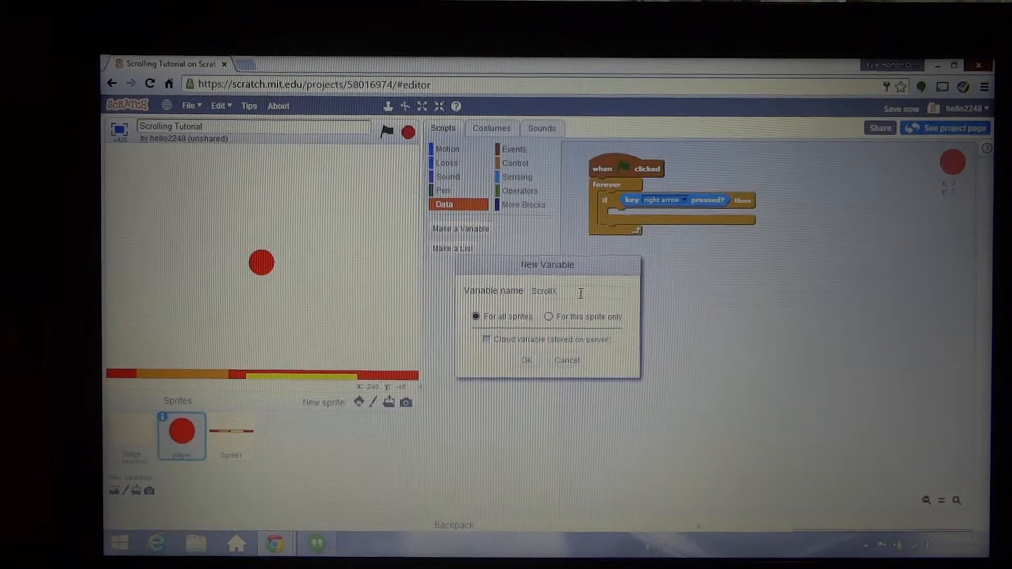
pyautogui.click(527, 361)
pyautogui.write('3')
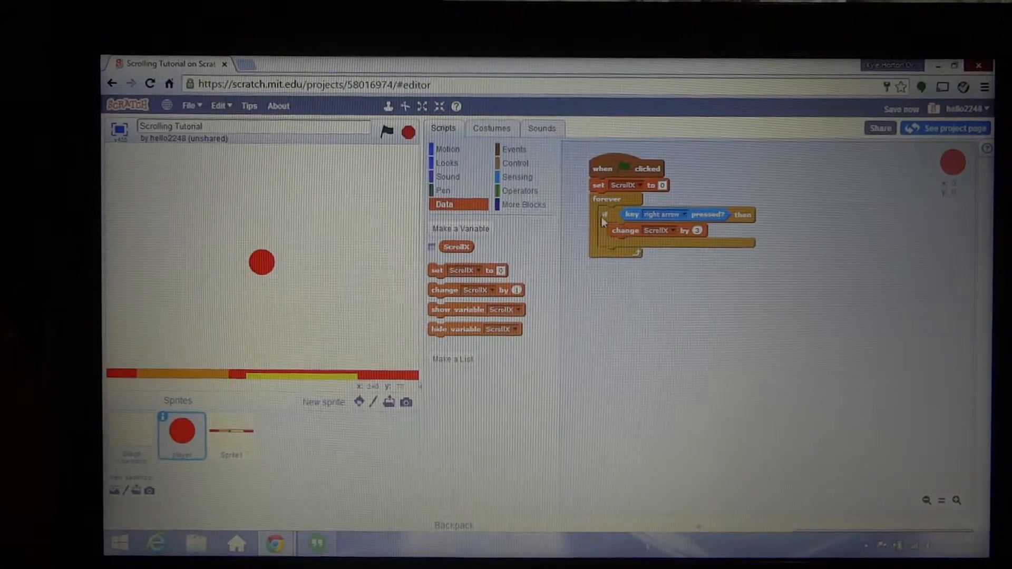
# Duplicate the key check for the left arrow key, then duplicate it again for a third check
pyautogui.moveTo(672, 219); pyautogui.dragTo(672, 313)
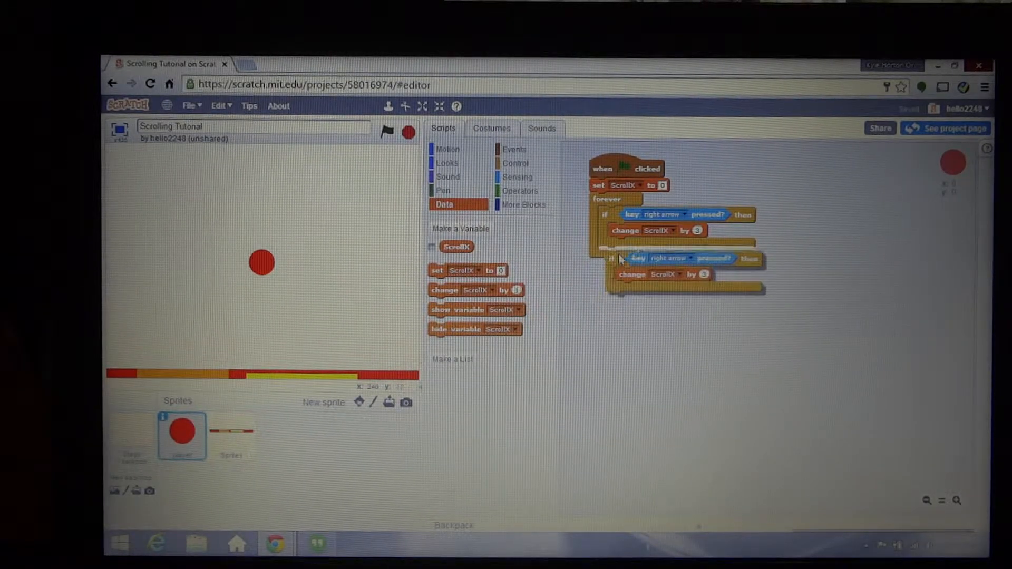
pyautogui.click(672, 259)
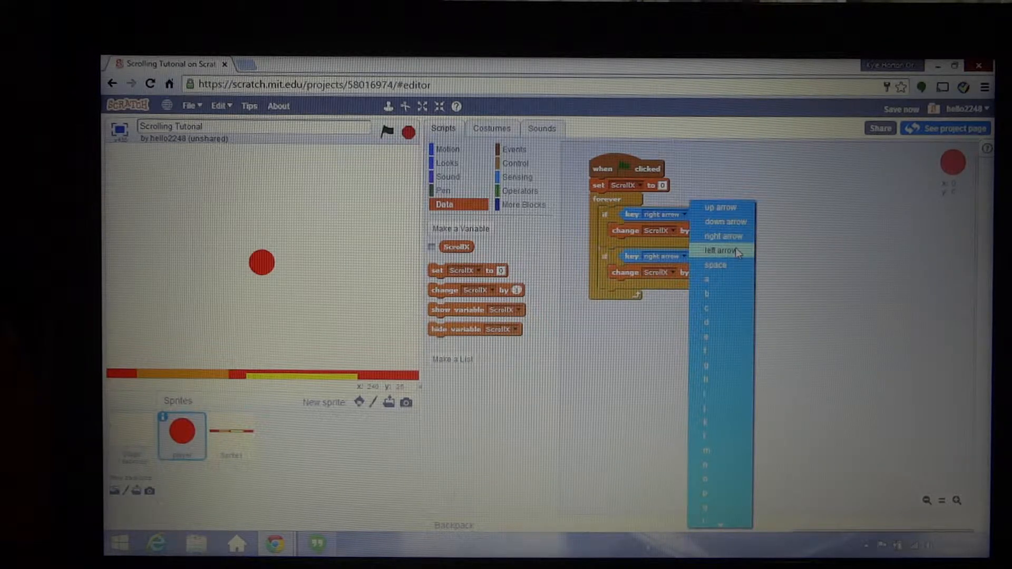
pyautogui.click(723, 251)
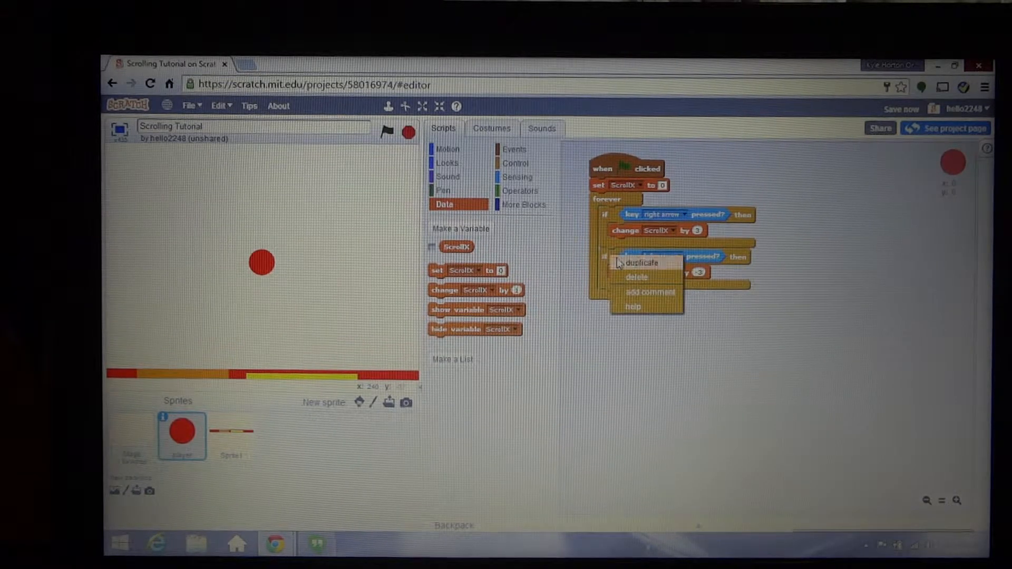
pyautogui.click(643, 262)
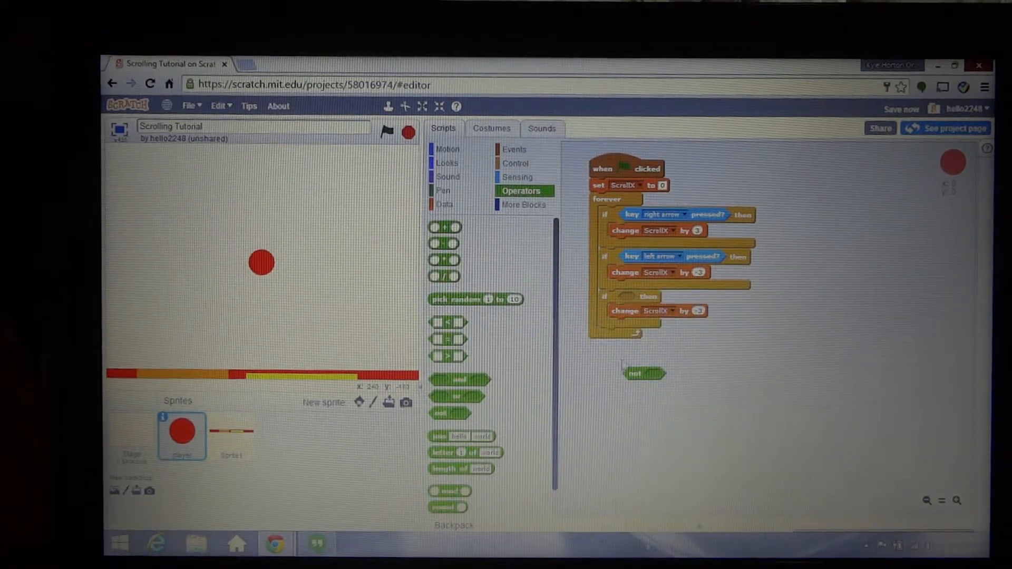
# Set the third if to test 'not touching level?' and bring up Motion for the y change
pyautogui.click(517, 177)
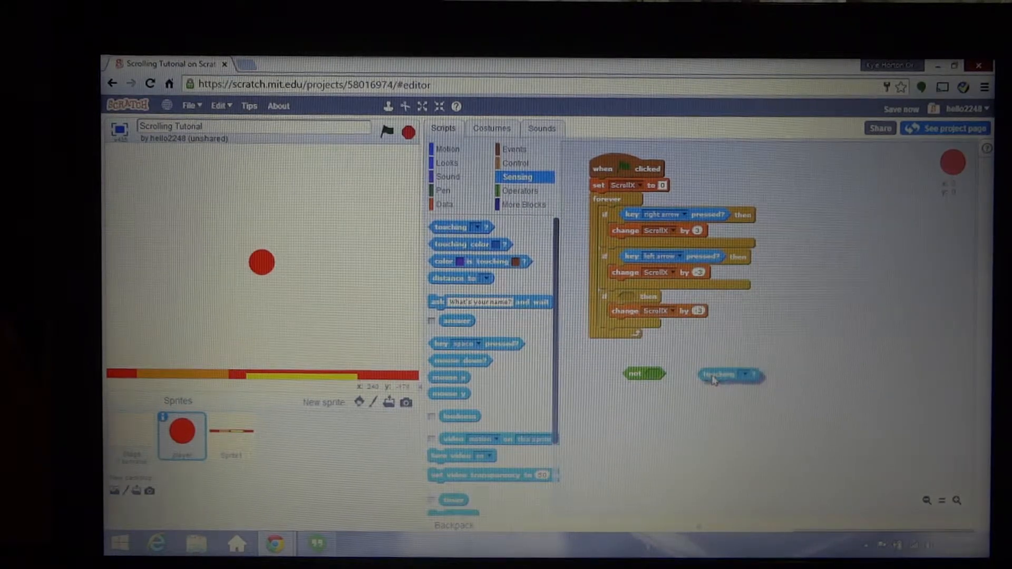
pyautogui.click(749, 376)
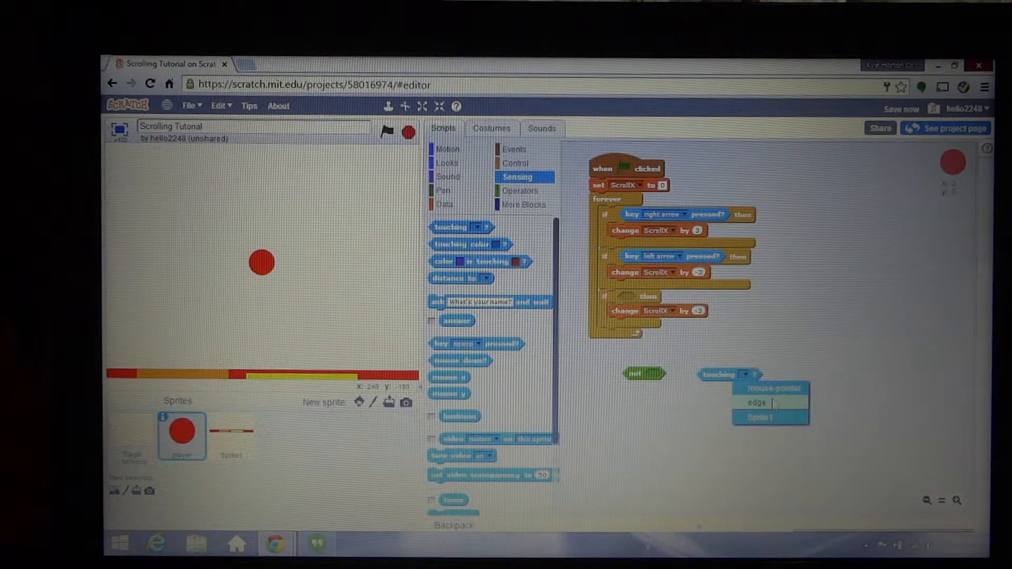
pyautogui.click(763, 418)
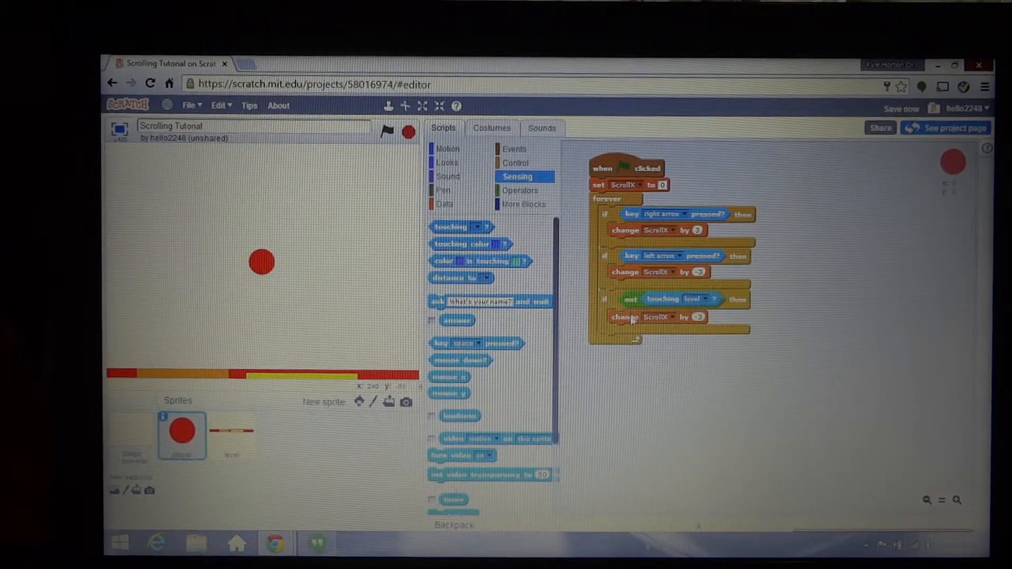
pyautogui.click(449, 148)
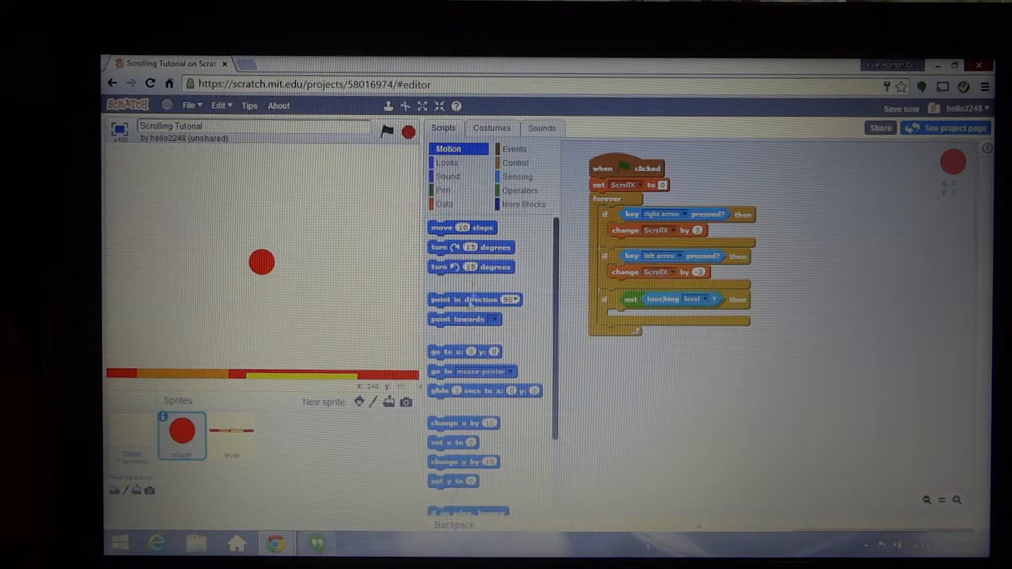
pyautogui.scroll(-3)
pyautogui.write('5')
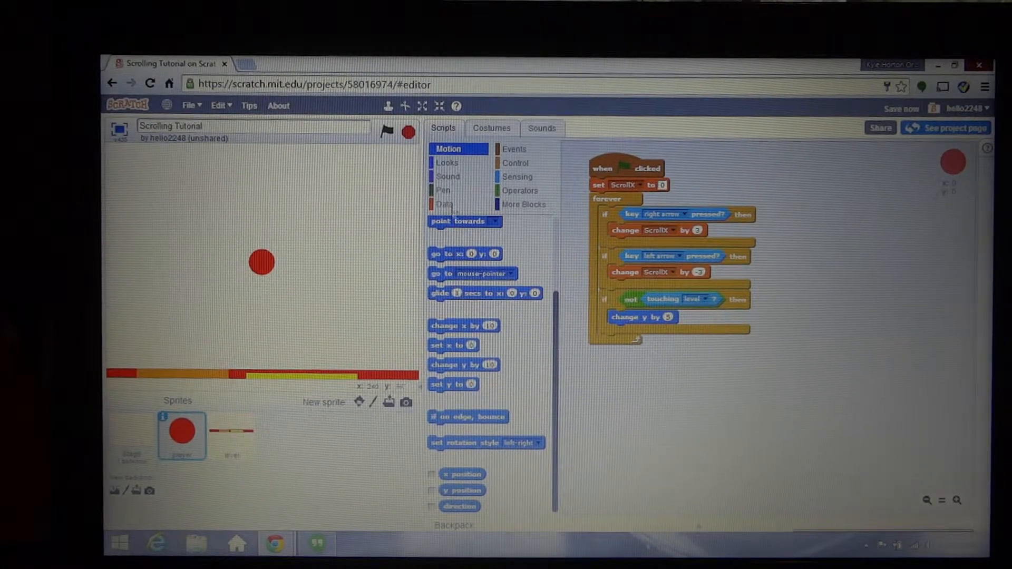
# Start the player at x:0 y:0 and run the project to watch it fall onto the level
pyautogui.moveTo(466, 253); pyautogui.dragTo(626, 199)
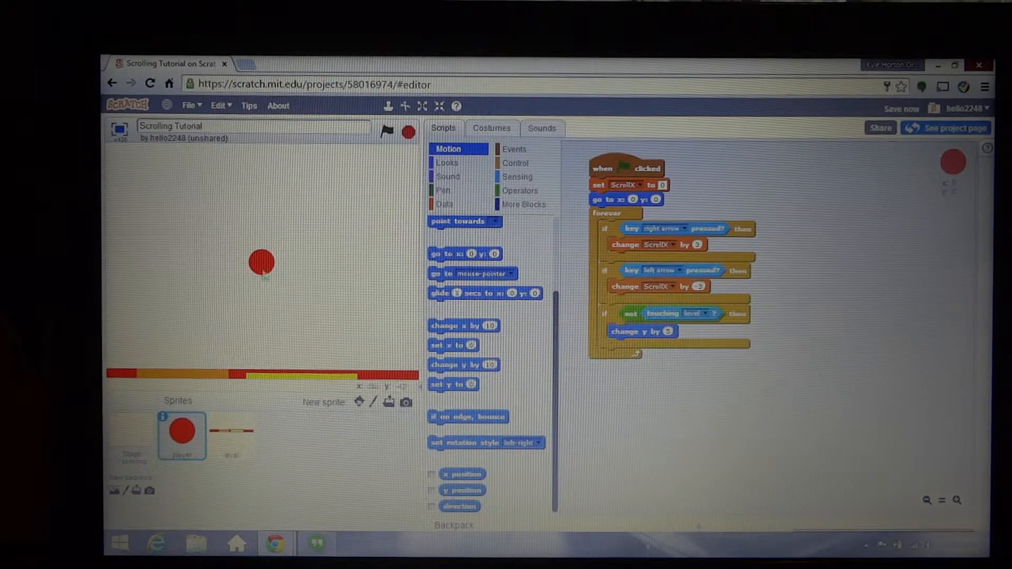
pyautogui.click(387, 132)
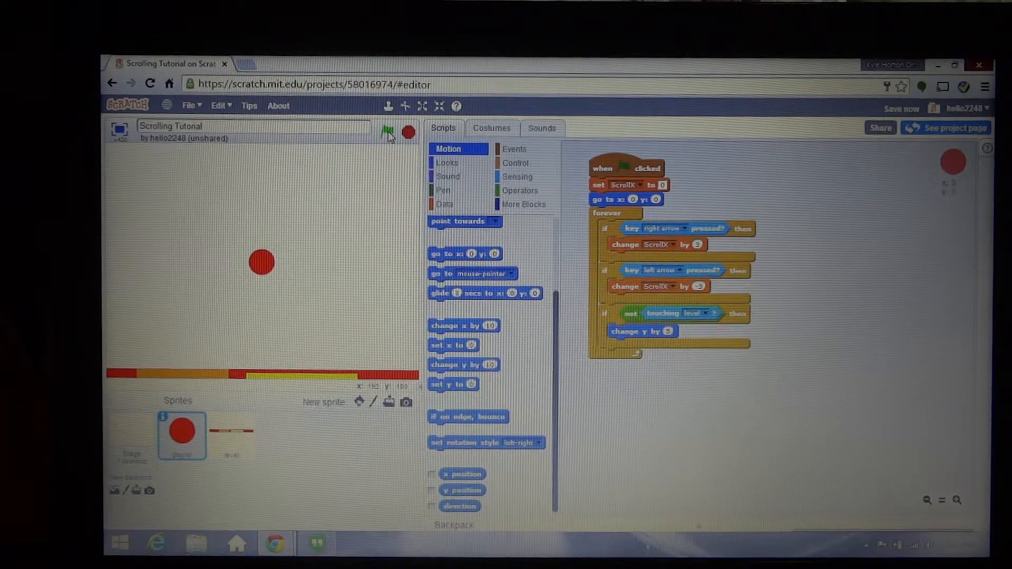
pyautogui.click(387, 133)
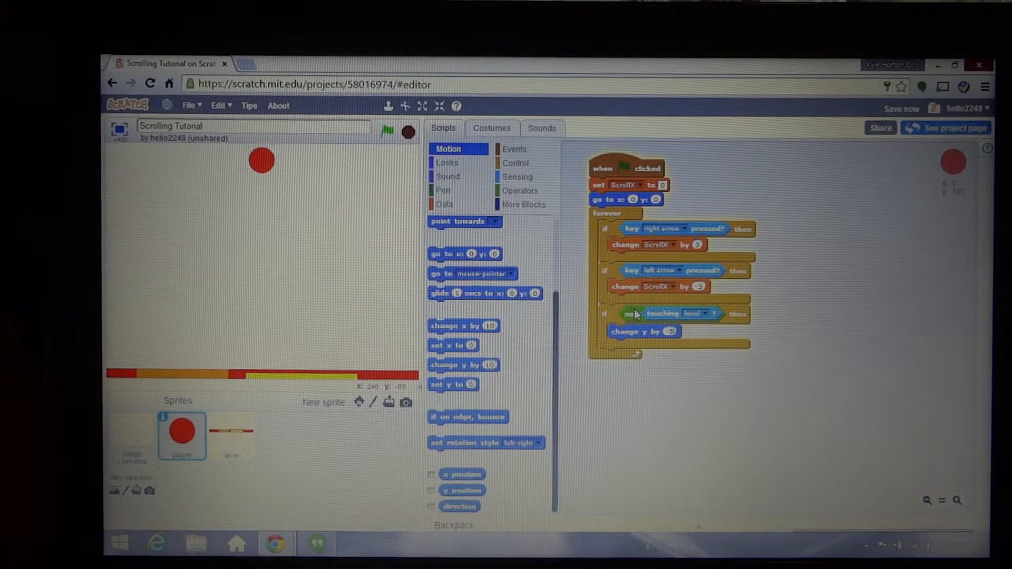
pyautogui.click(387, 132)
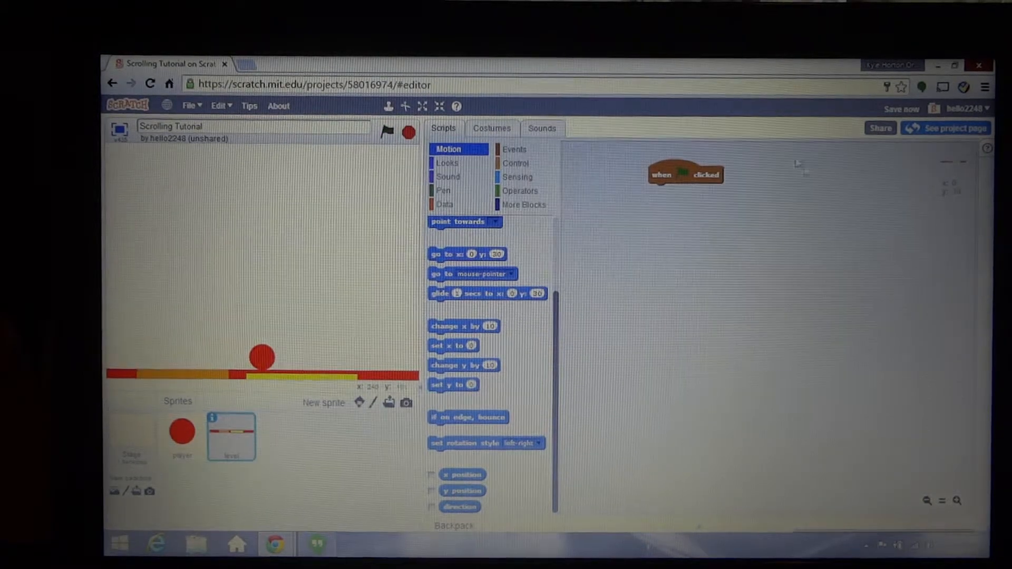
# Give the level sprite a forever loop going to x = ScrollX × -1, y = 30
pyautogui.click(516, 163)
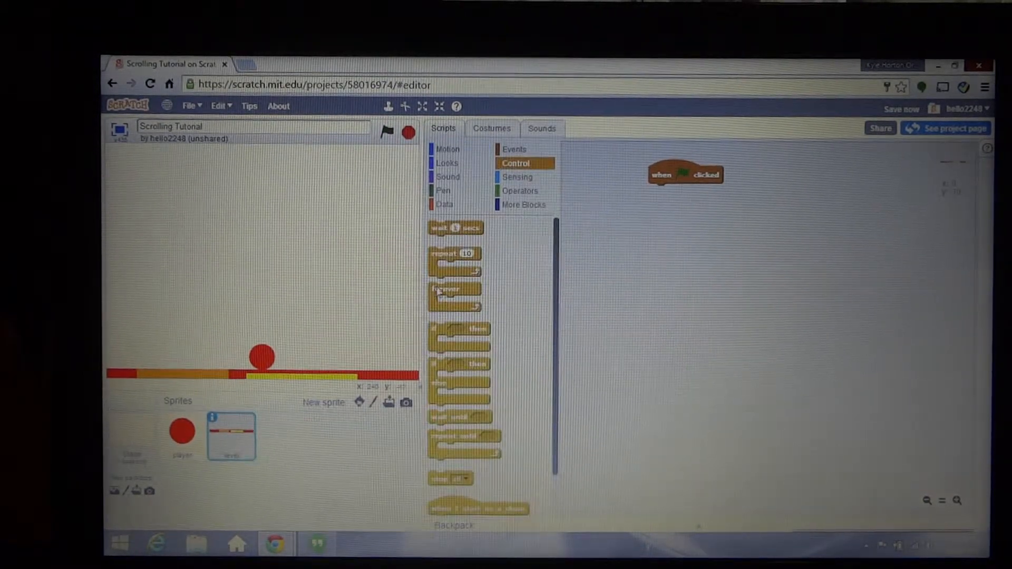
pyautogui.moveTo(453, 291); pyautogui.dragTo(673, 190)
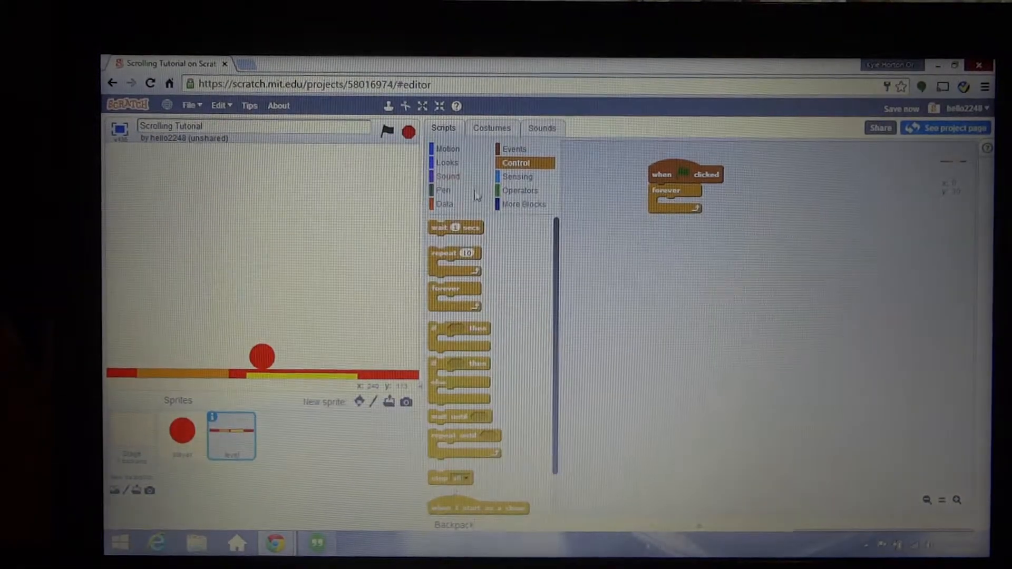
pyautogui.click(449, 148)
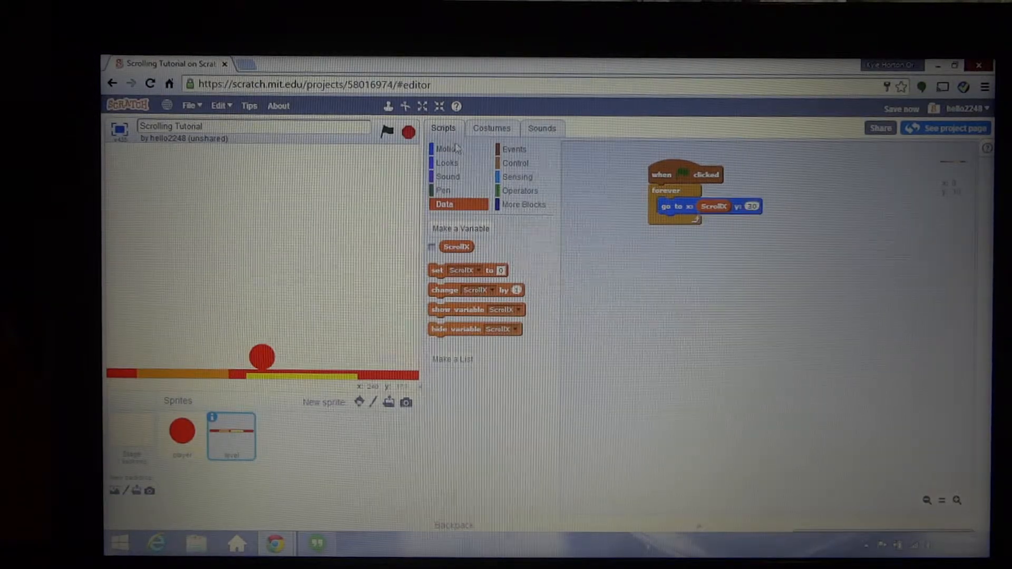
pyautogui.click(386, 132)
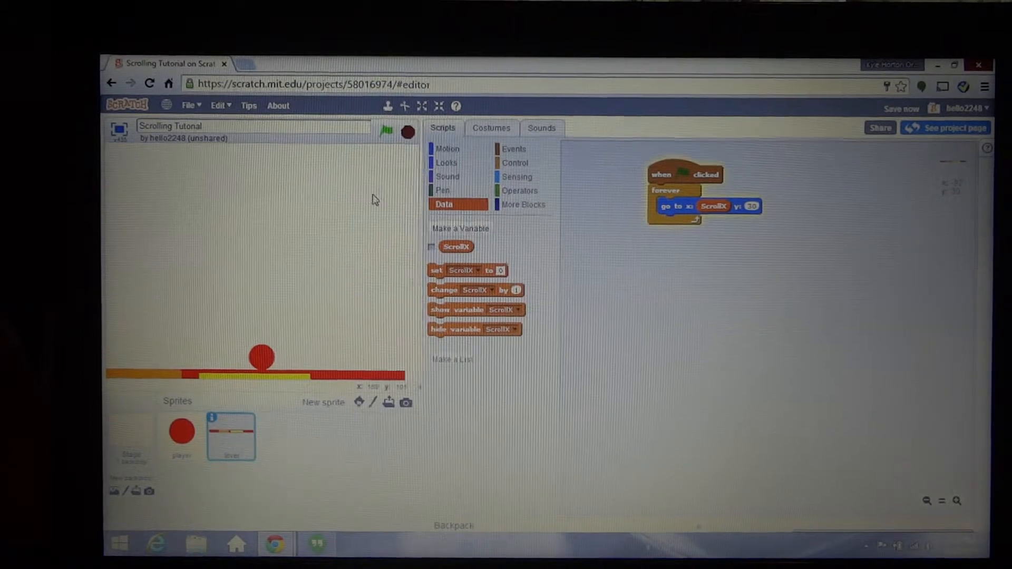
pyautogui.click(521, 191)
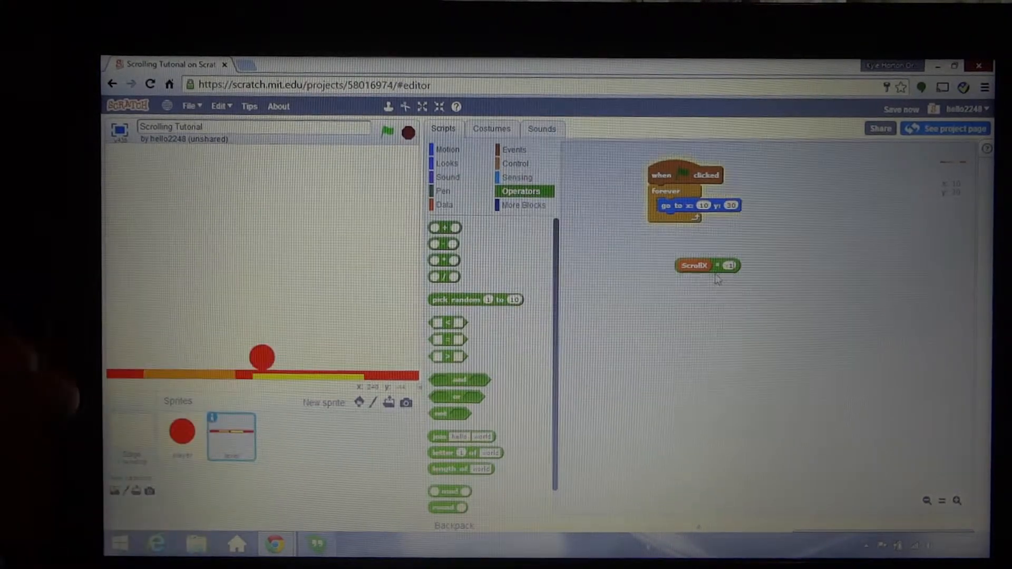
pyautogui.moveTo(694, 266); pyautogui.dragTo(704, 208)
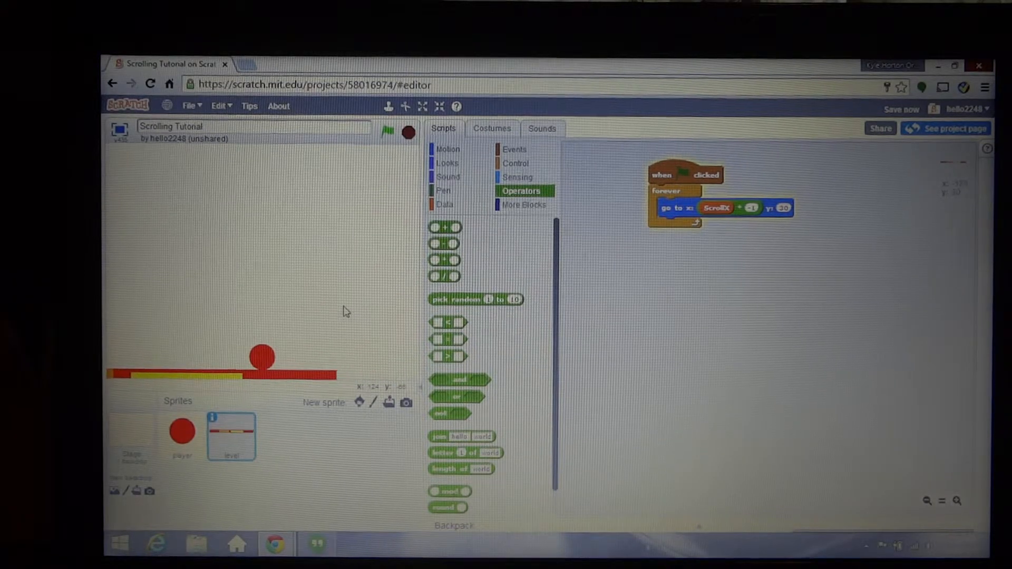
# Check the level strip's costume, then return to its scripts
pyautogui.click(492, 129)
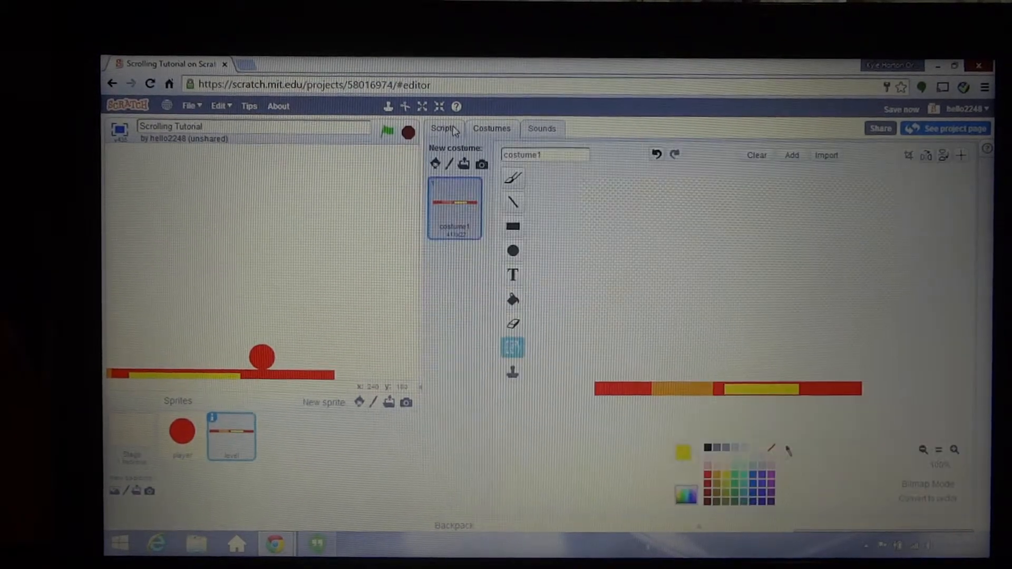
pyautogui.click(443, 128)
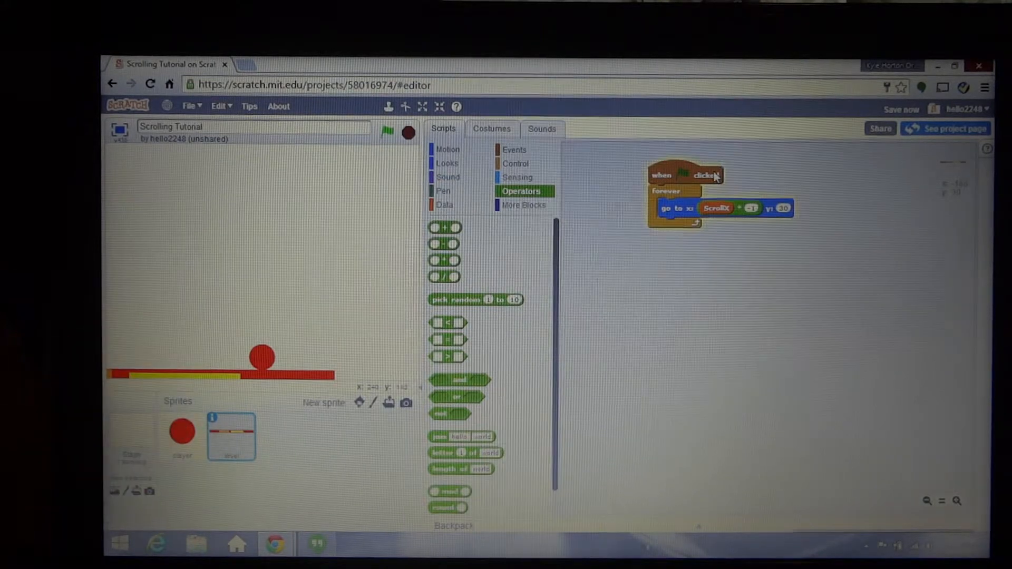
pyautogui.moveTo(743, 224)
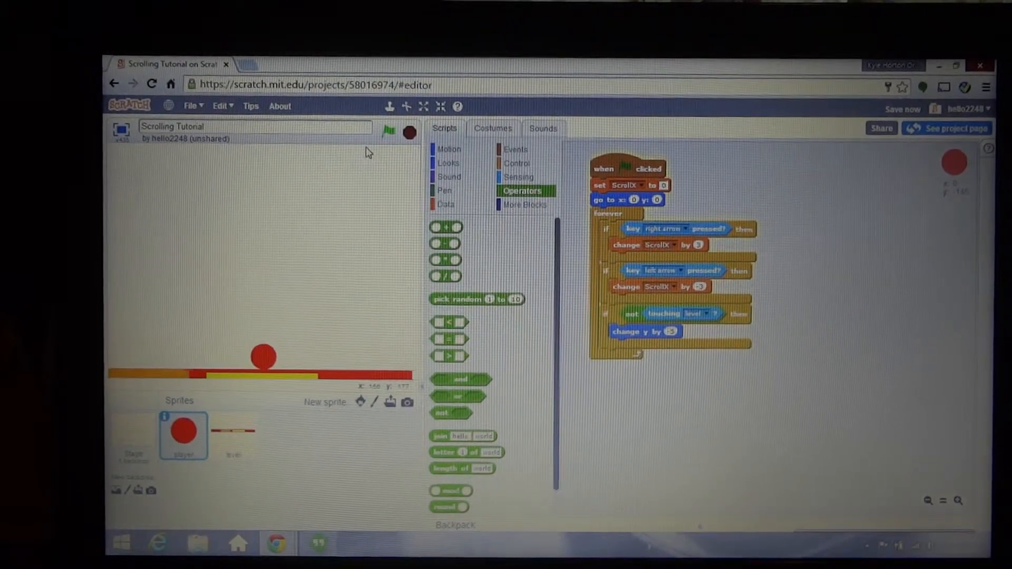
# Run and restart the game several times to test the level strip scrolling under the ball
pyautogui.click(388, 132)
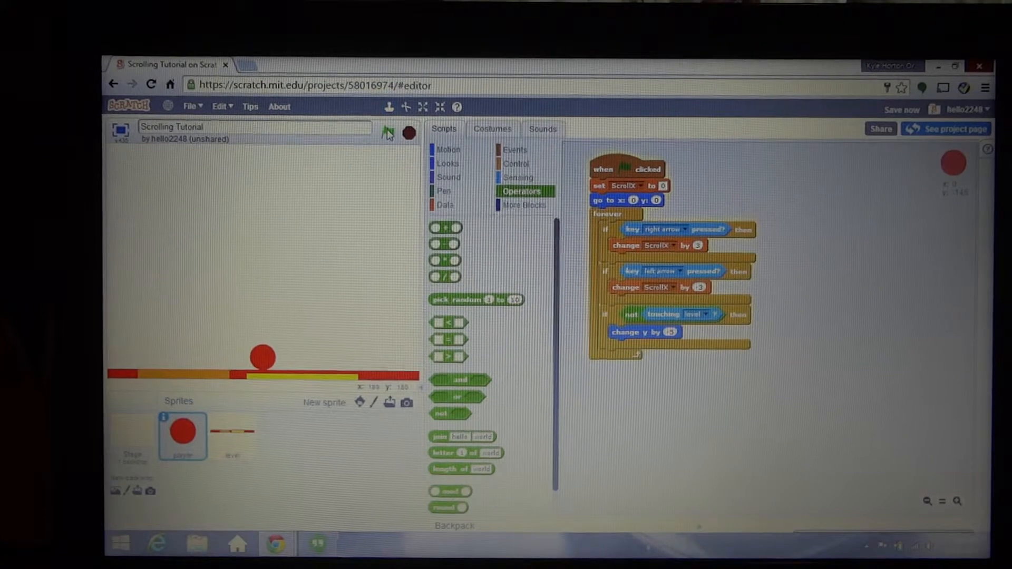
pyautogui.click(387, 133)
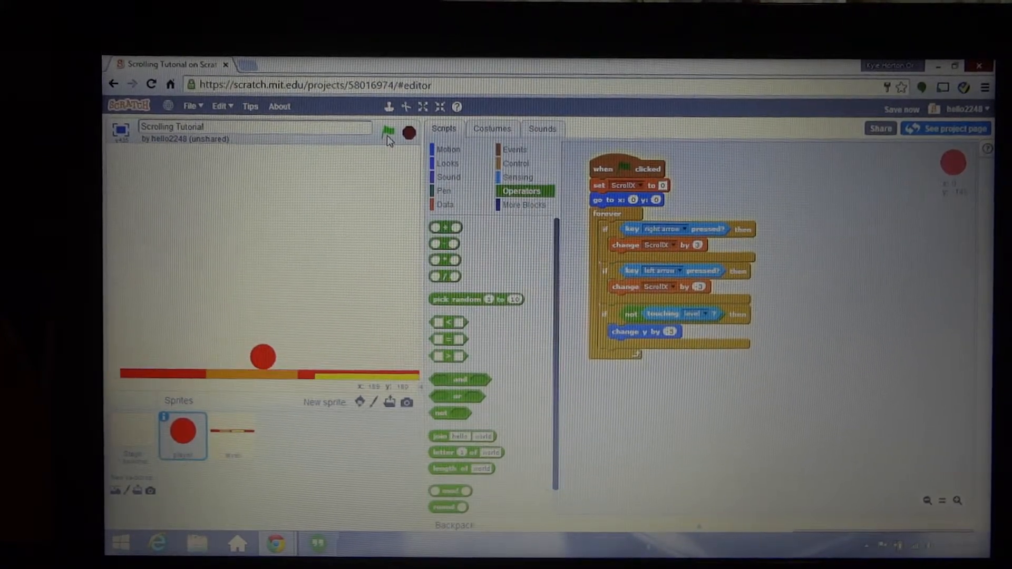
pyautogui.click(388, 133)
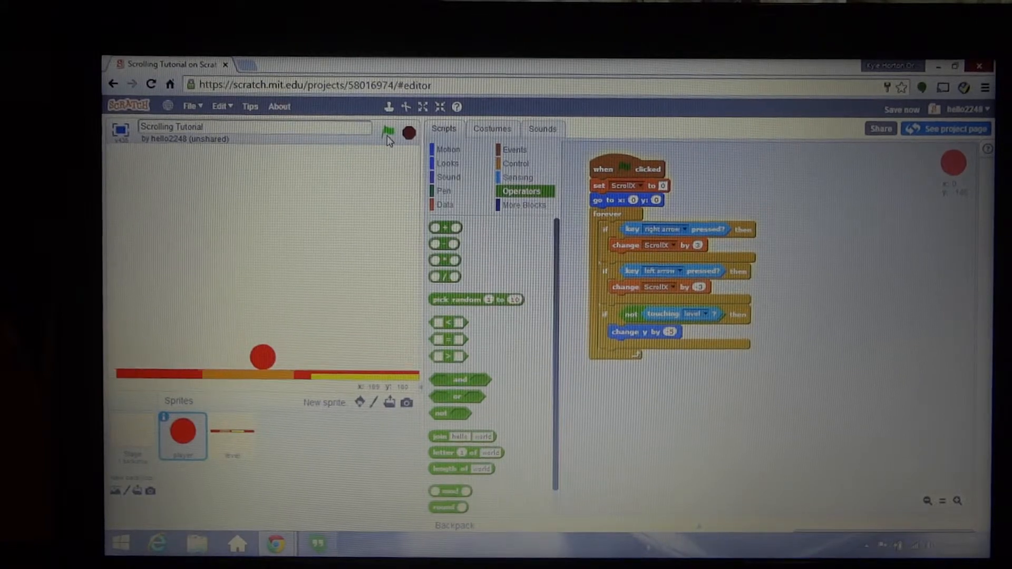
pyautogui.click(388, 133)
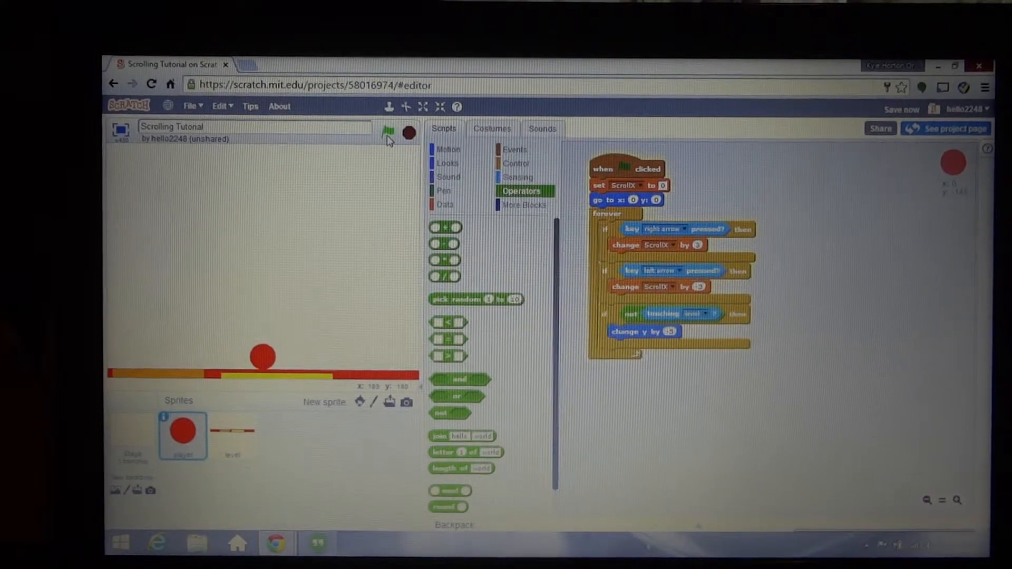